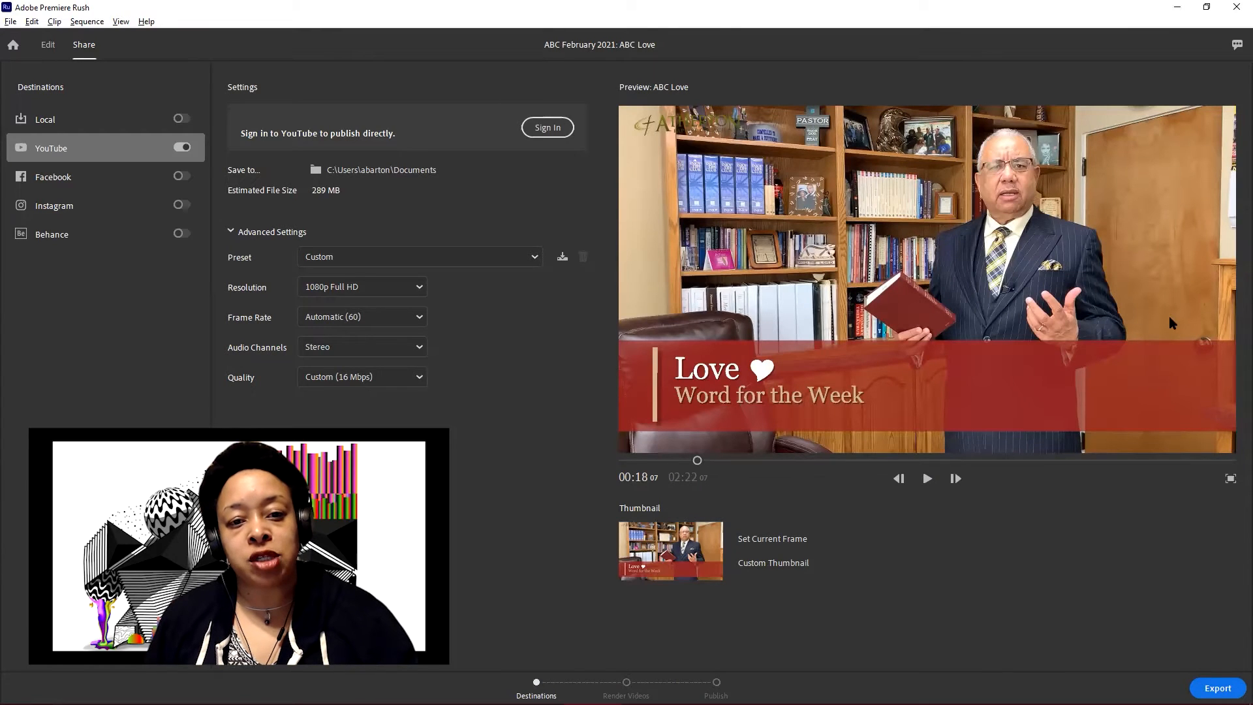
mouse_move(568, 182)
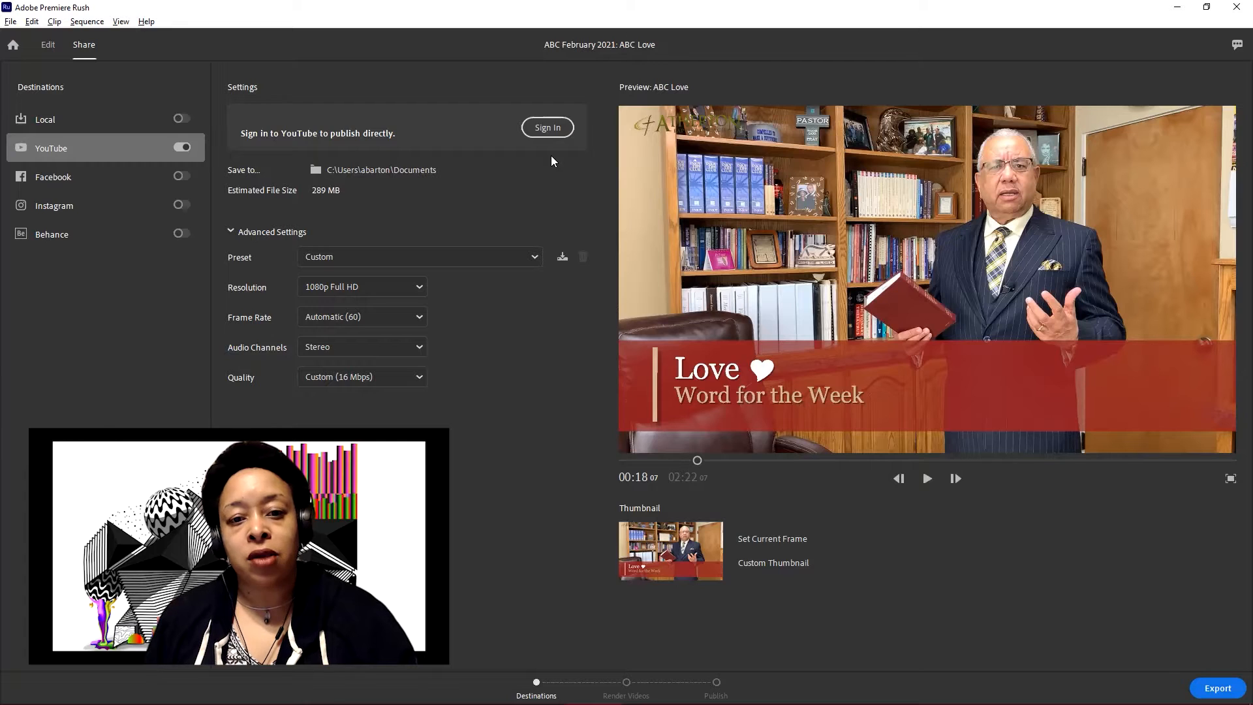
Sign in to YouTube in Premiere Rush with the anissa Google email and its password
left_click(547, 126)
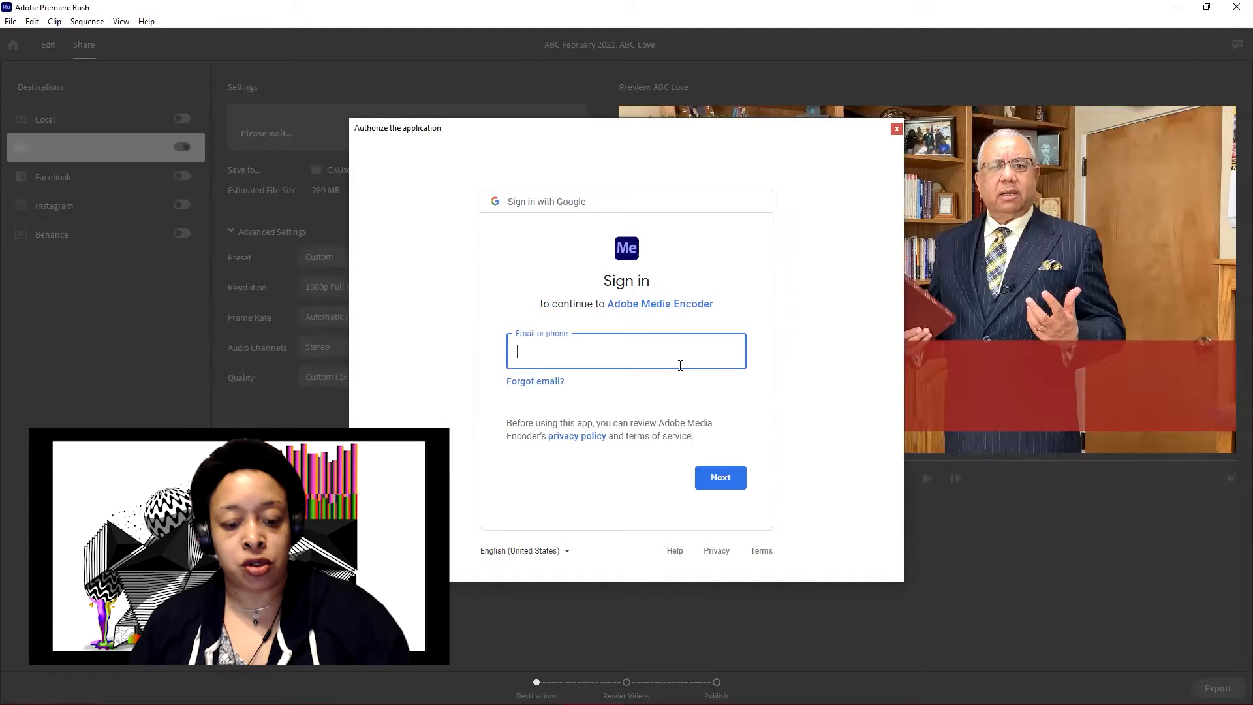
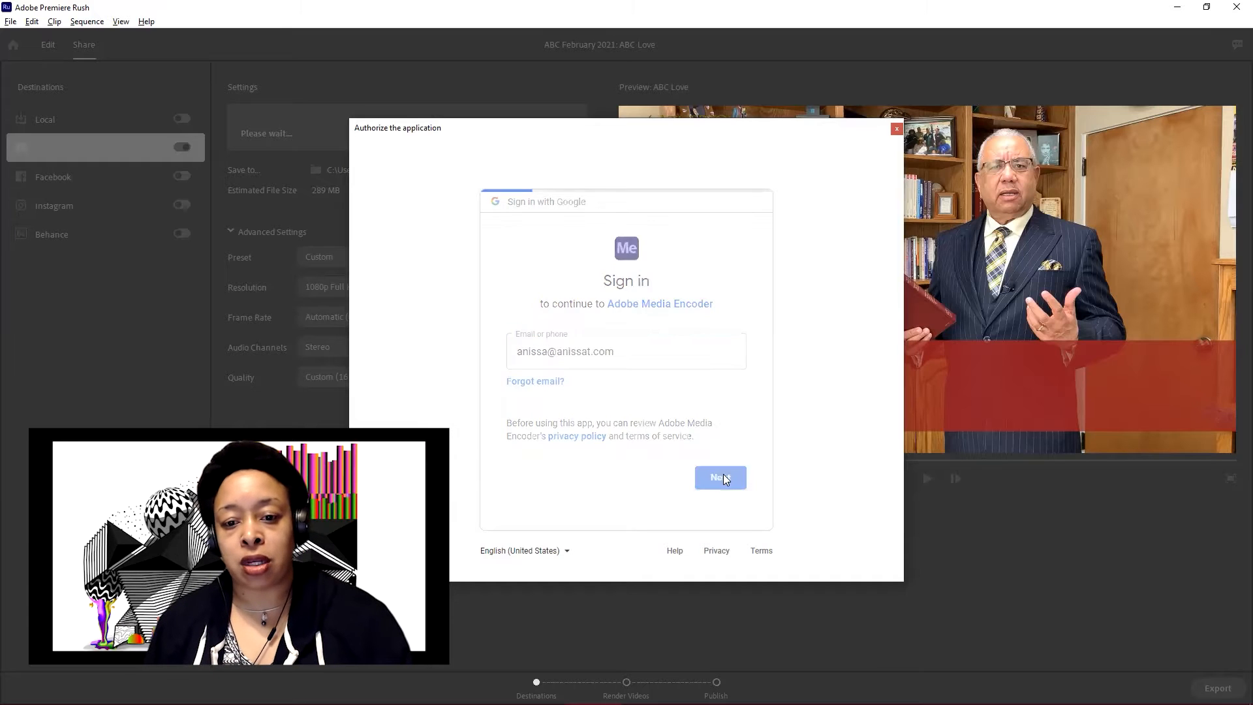
left_click(719, 478)
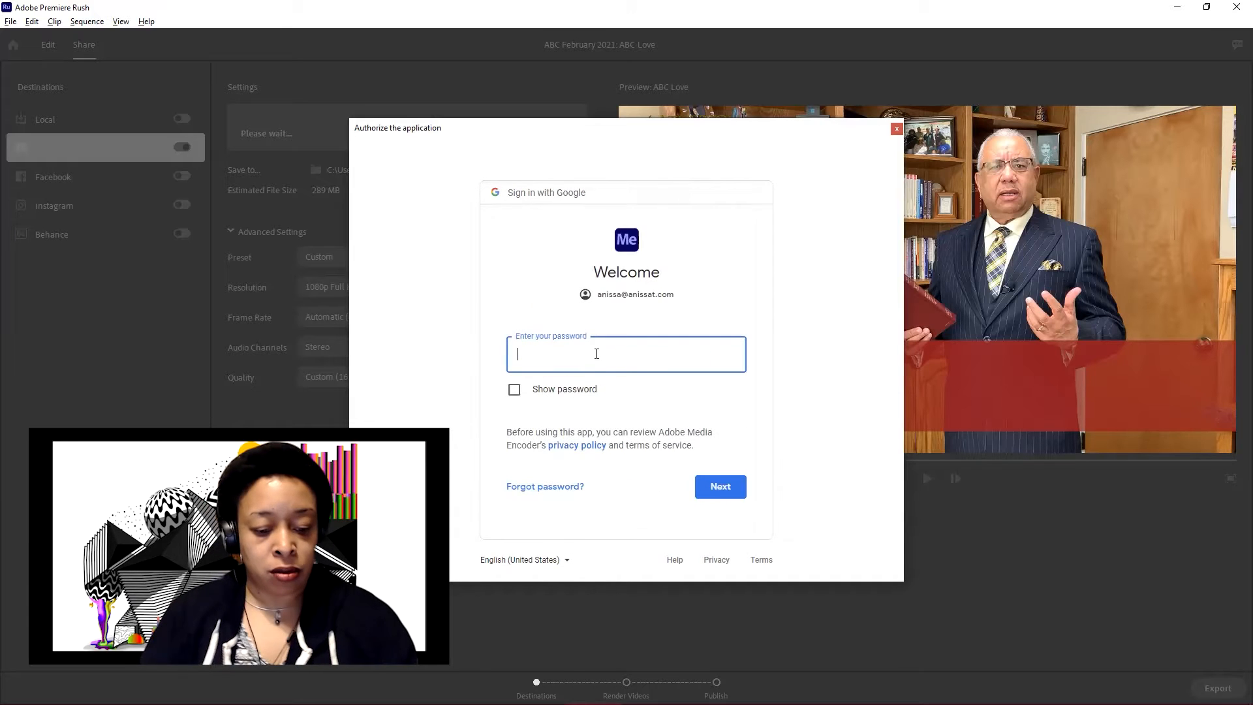
type("password")
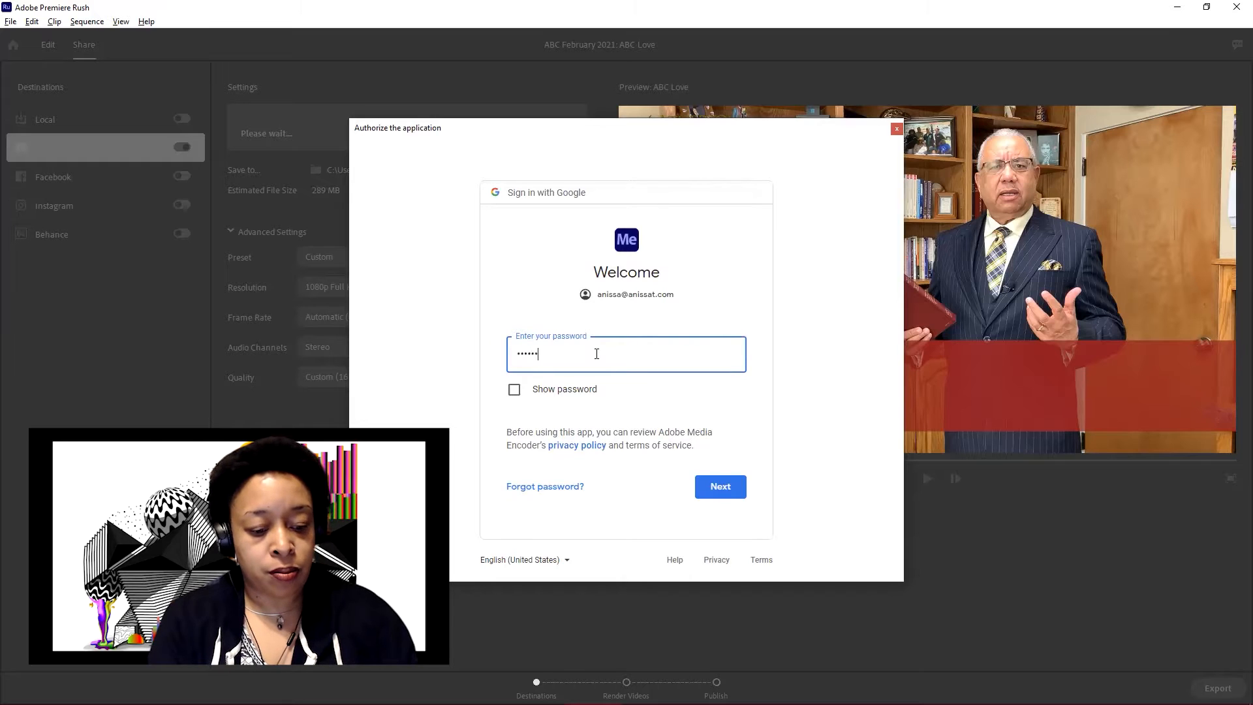
left_click(718, 485)
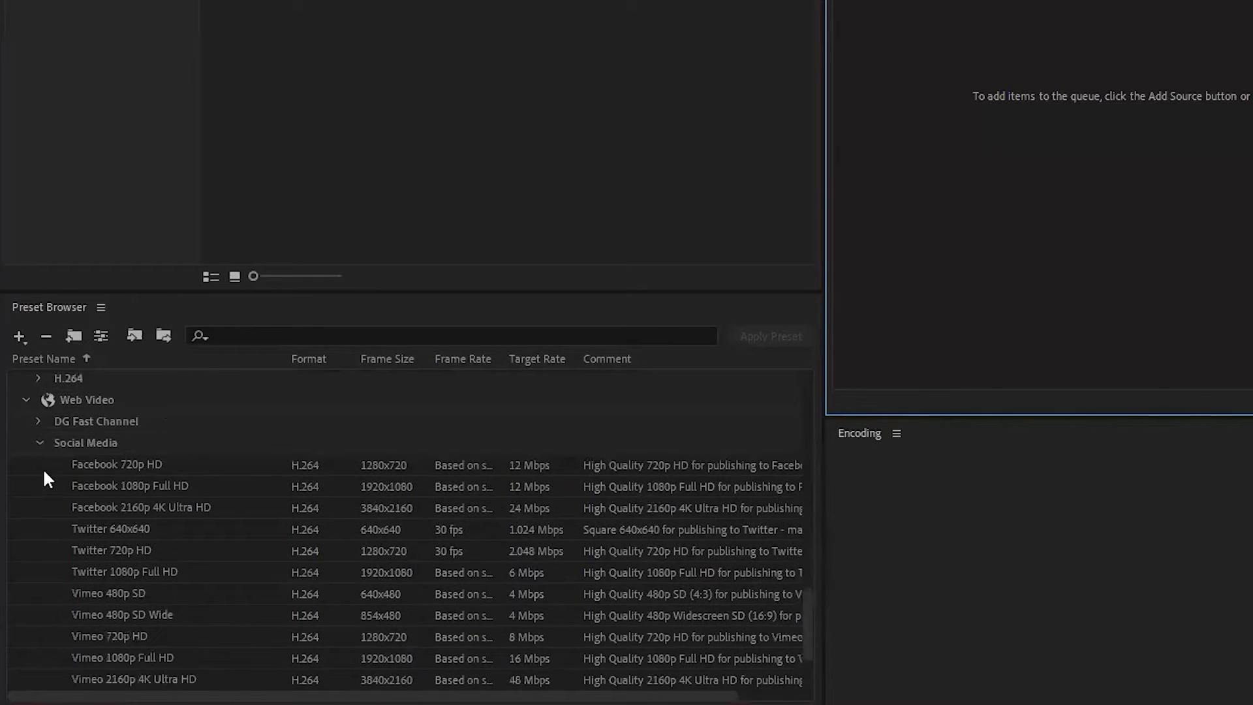
mouse_move(169, 490)
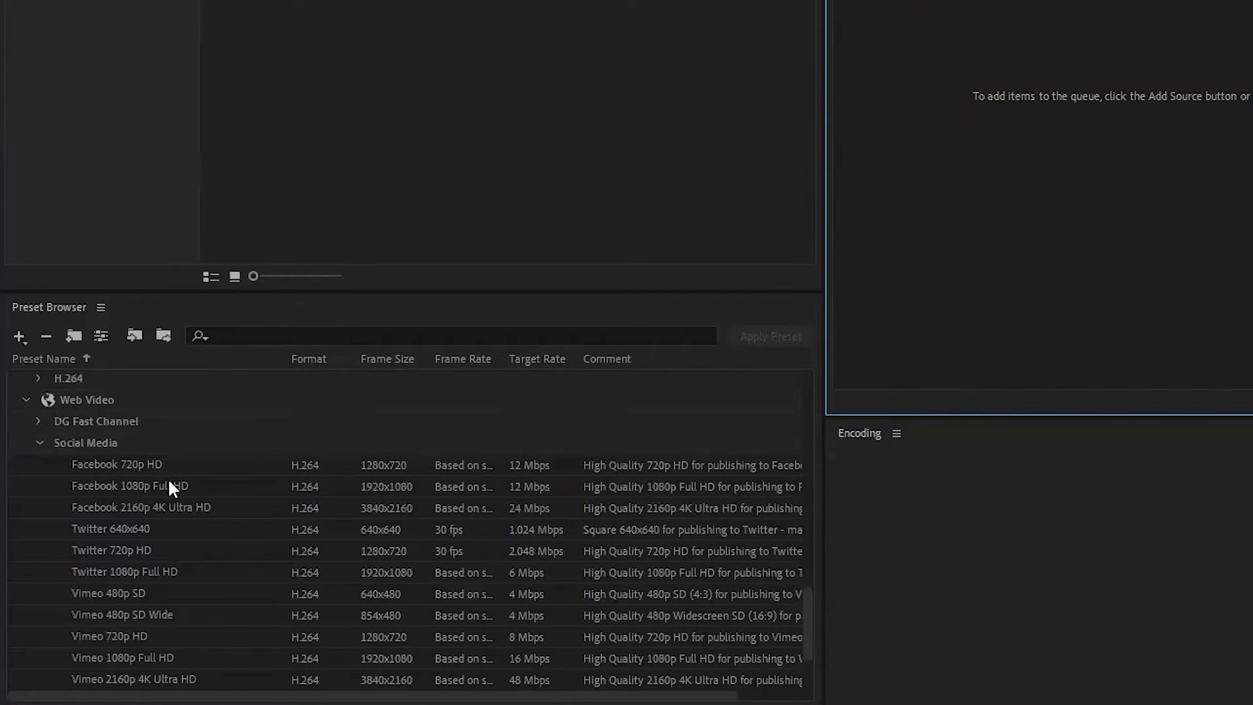
mouse_move(324, 547)
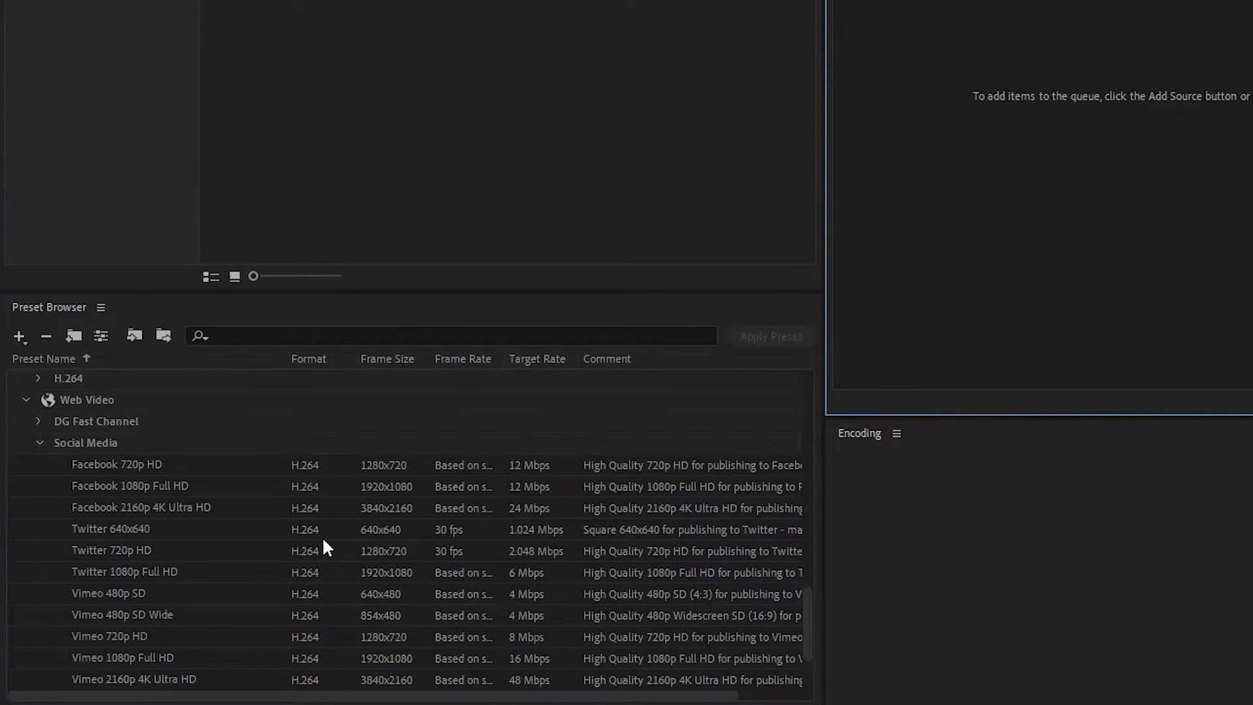
Locate YouTube 1080p Full HD under Web Video > Social Media and bring up its options
scroll("down", 3)
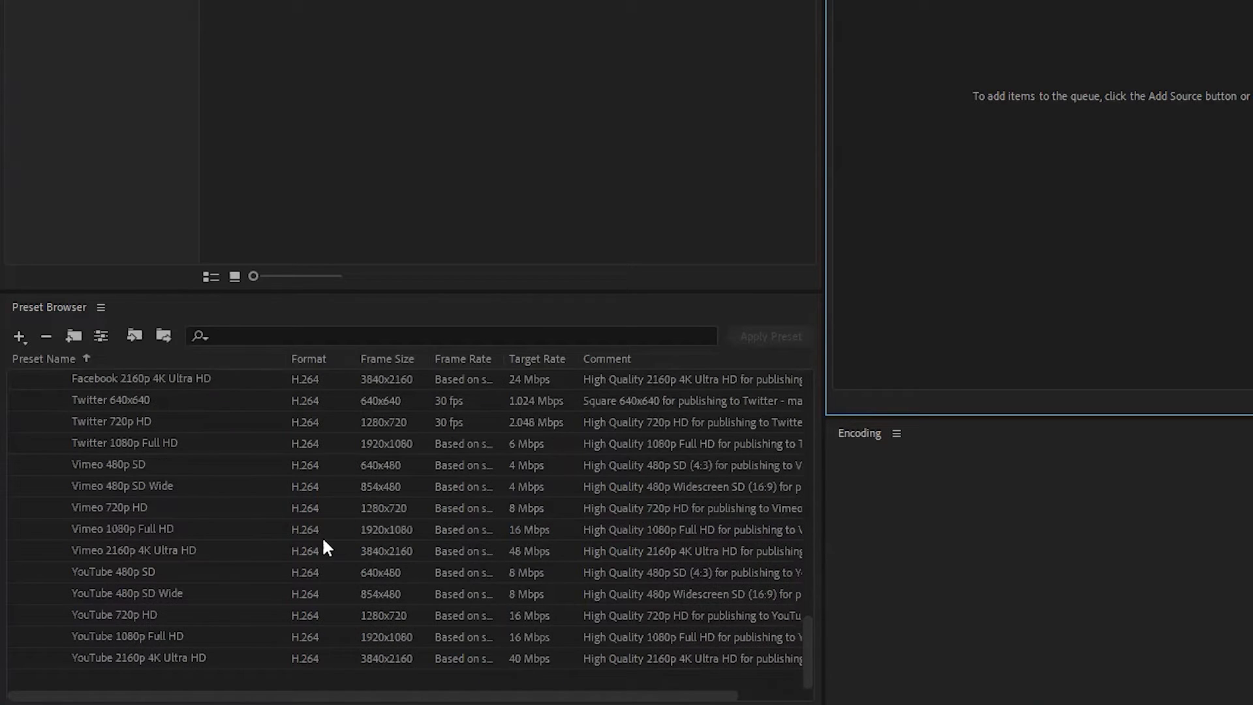
mouse_move(128, 636)
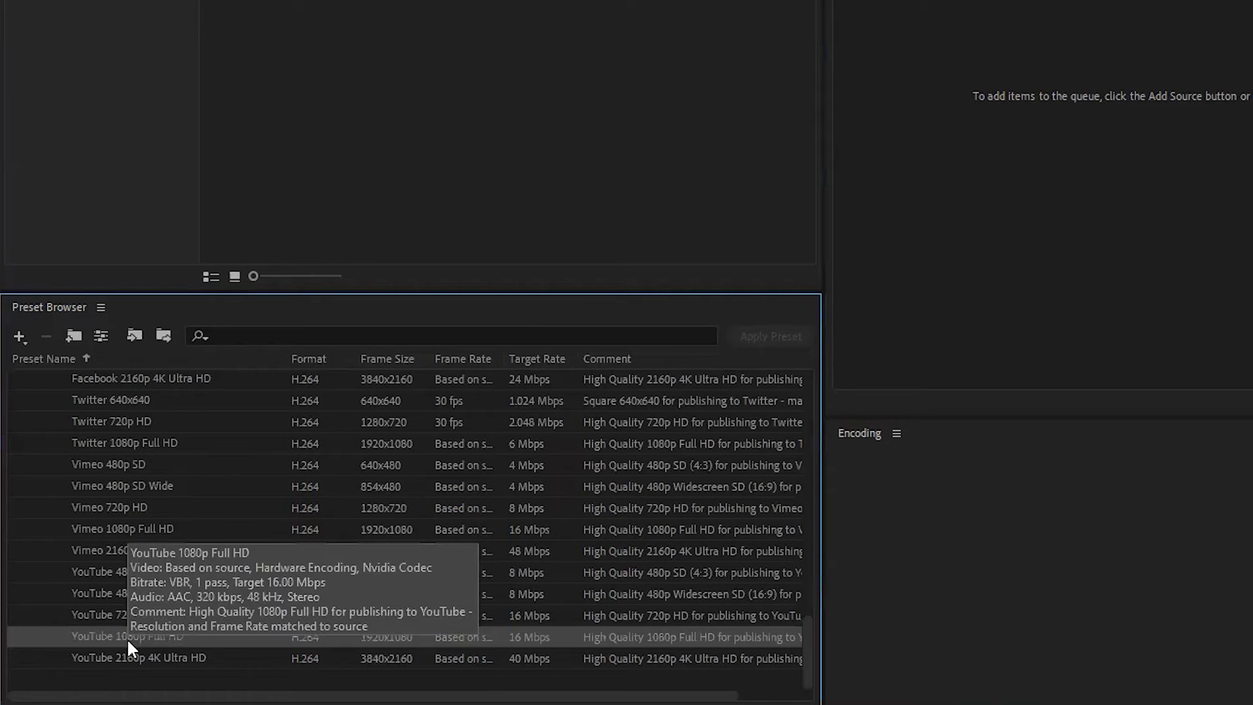
mouse_move(169, 650)
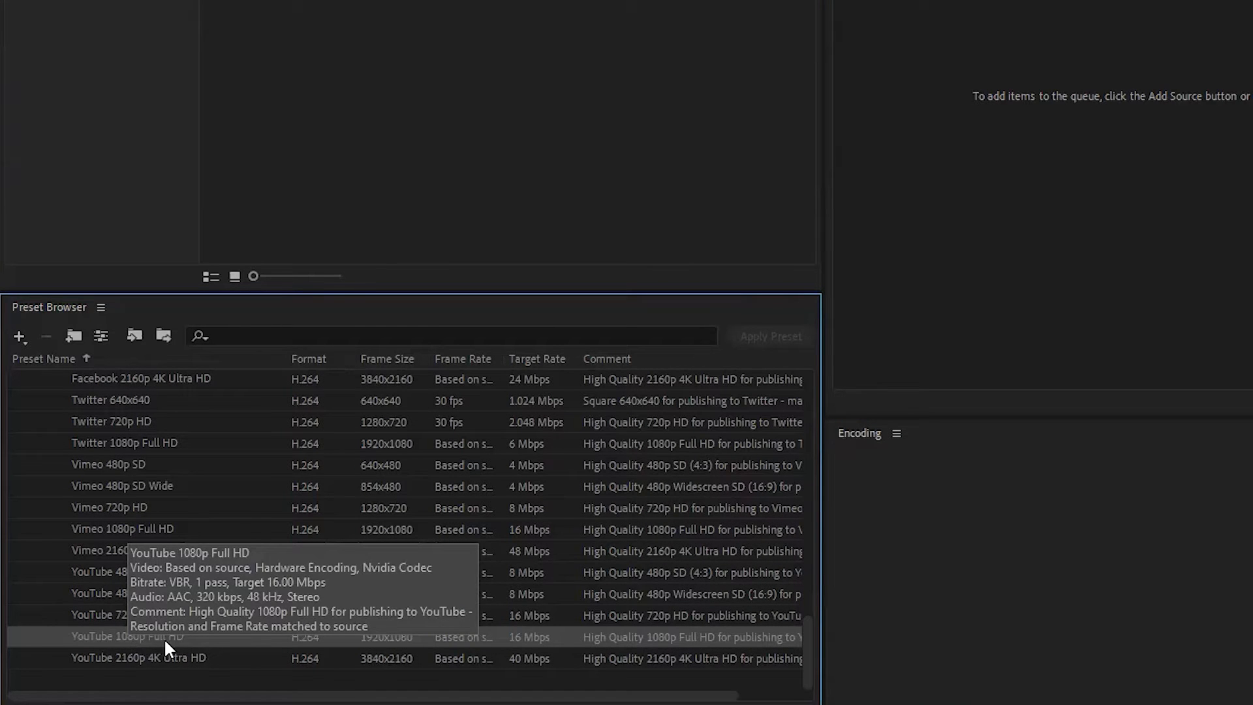
right_click(128, 635)
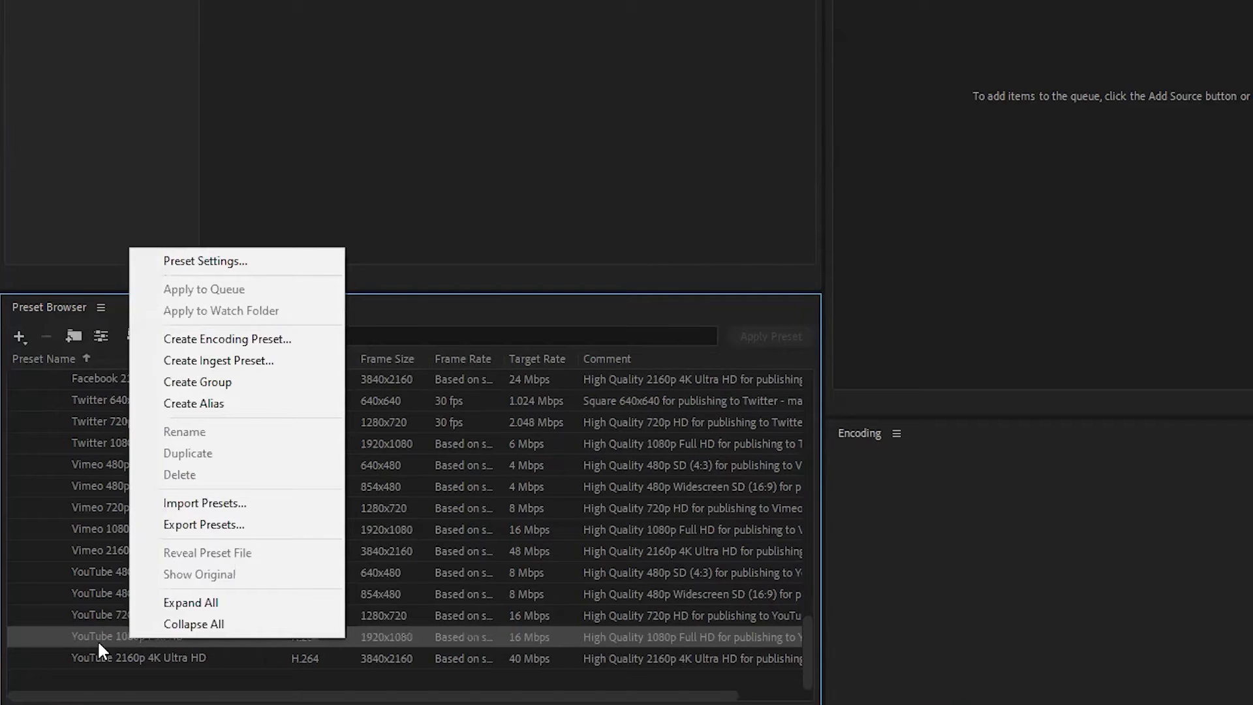
mouse_move(205, 261)
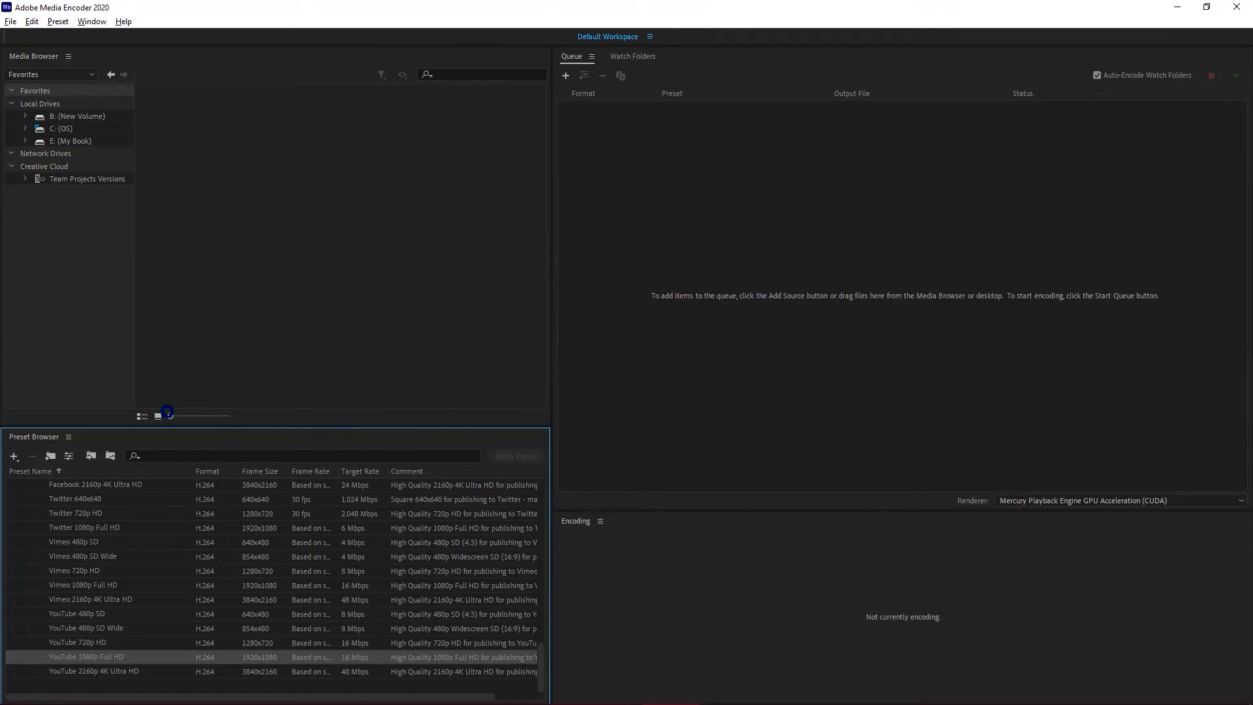
Show the YouTube 1080p Full HD preset settings scrolled to the YouTube publish section
double_click(86, 657)
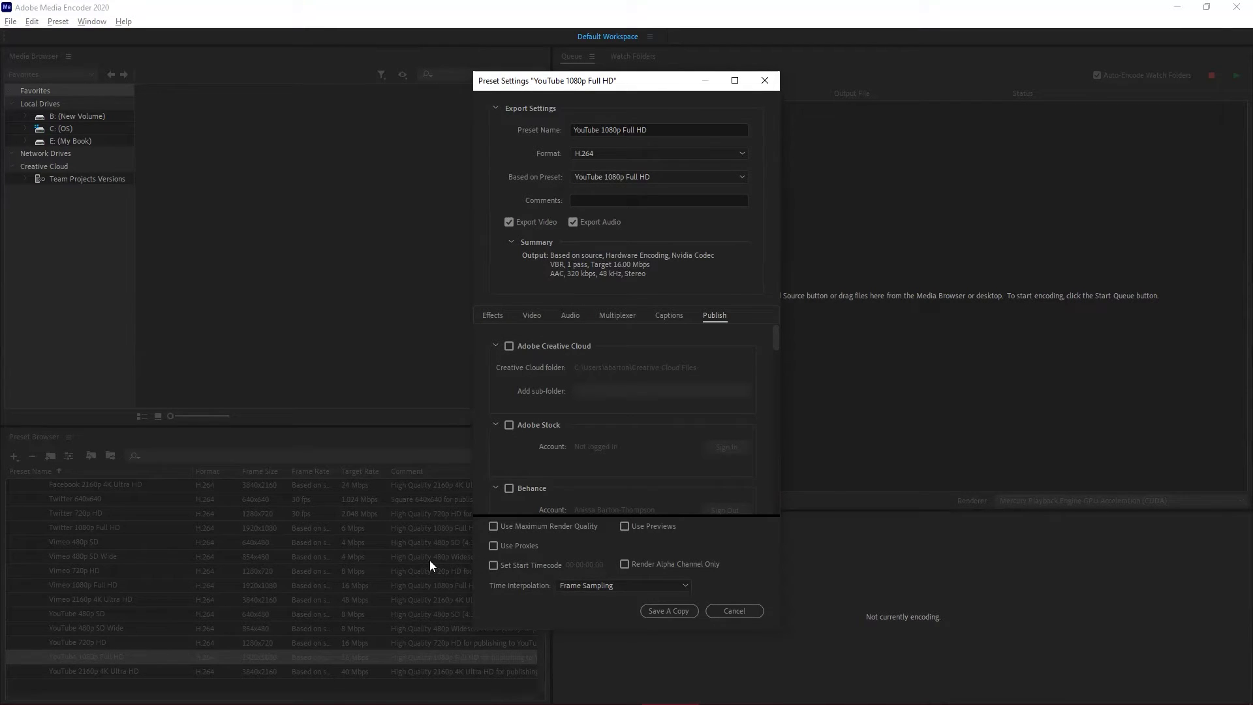
mouse_move(615, 543)
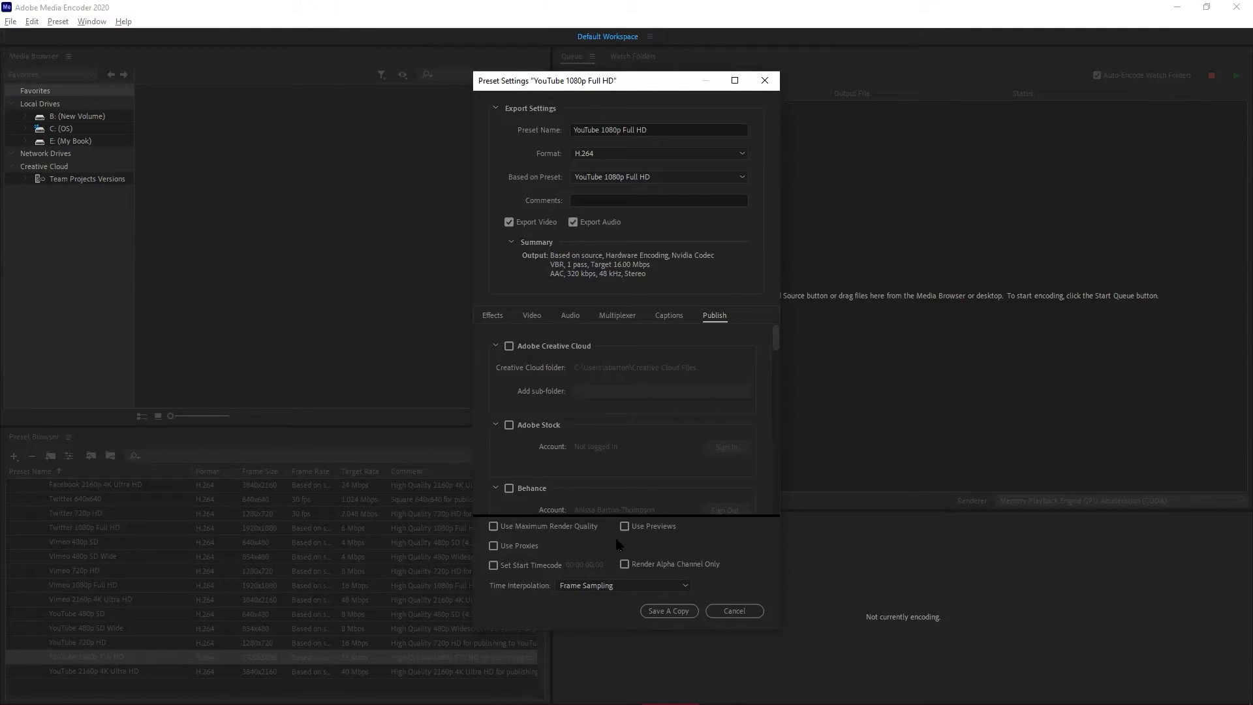
mouse_move(692, 508)
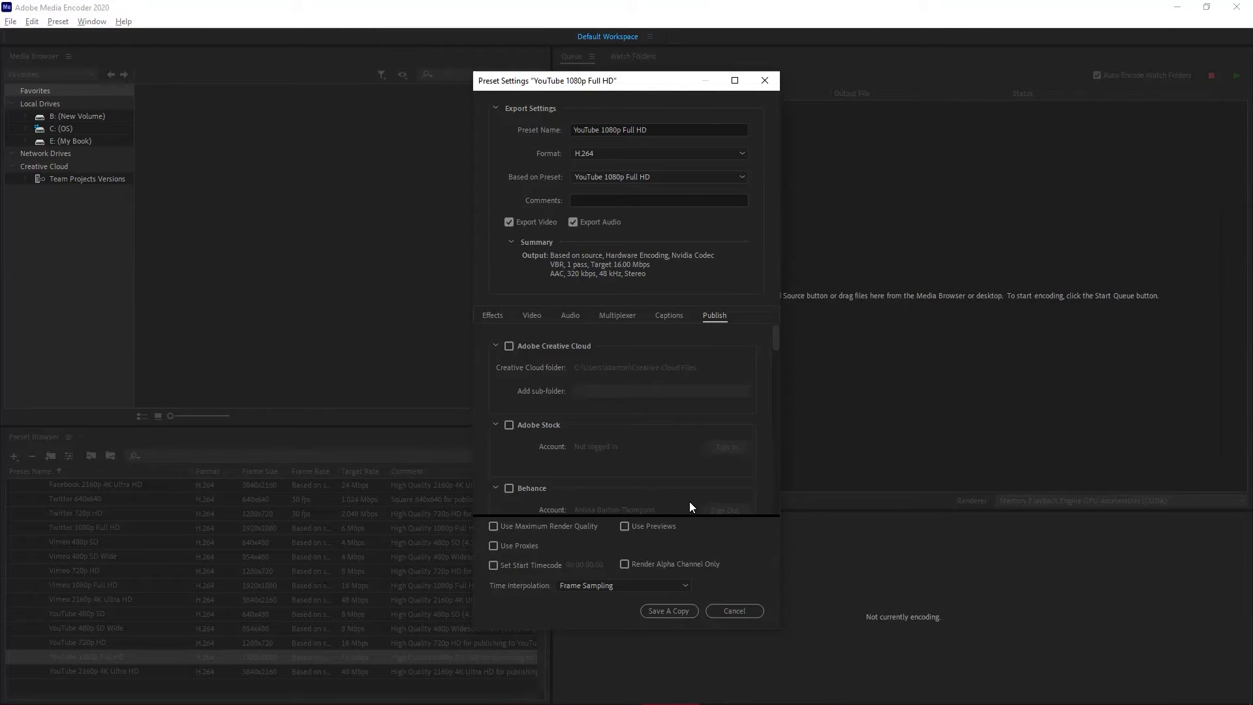
mouse_move(617, 427)
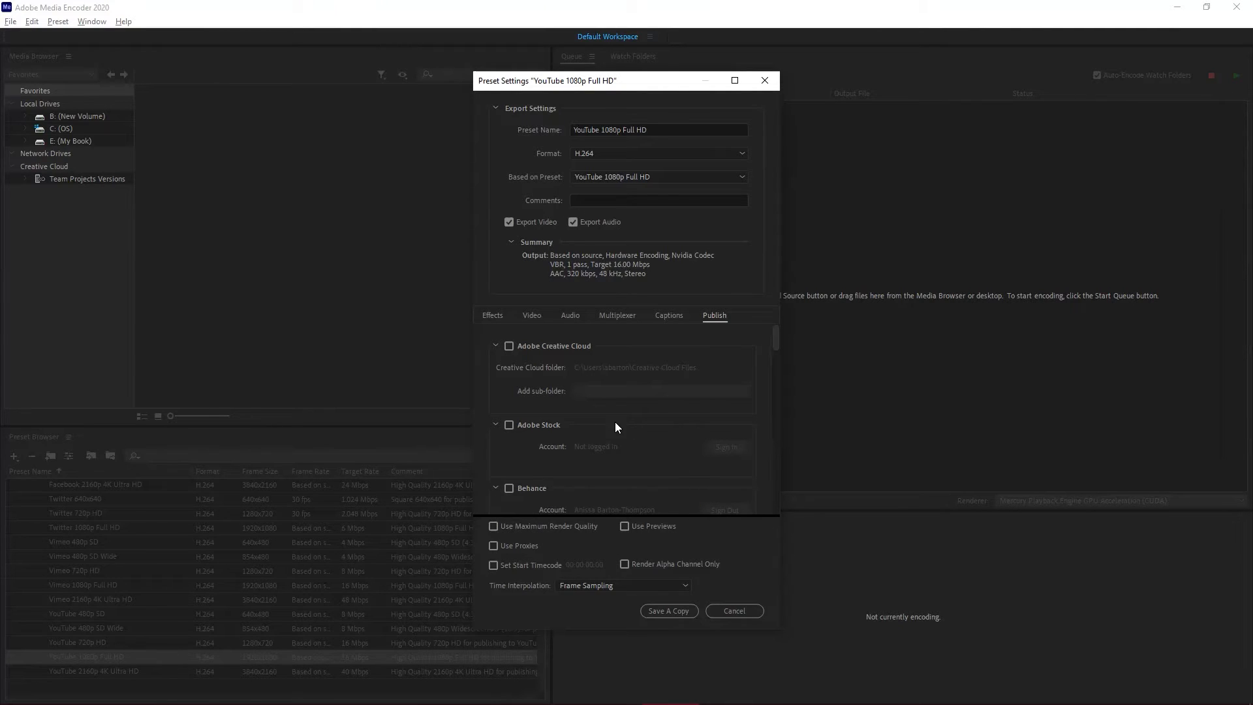
mouse_move(611, 426)
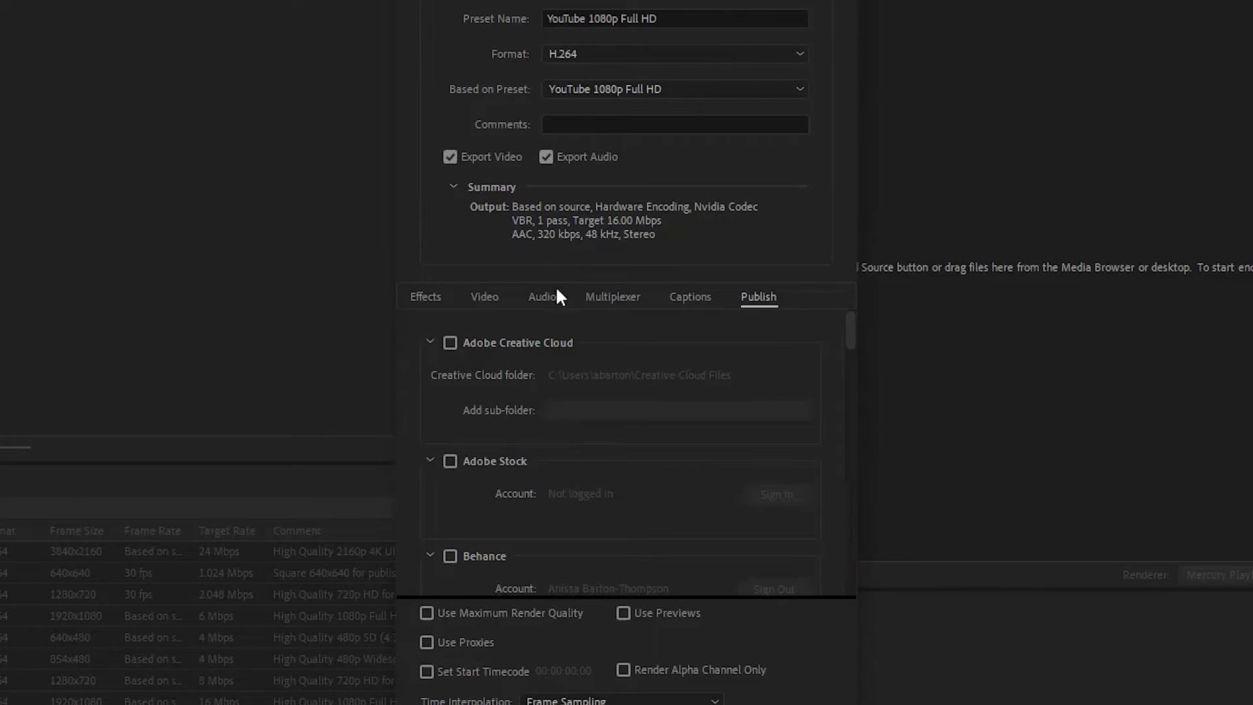
mouse_move(752, 309)
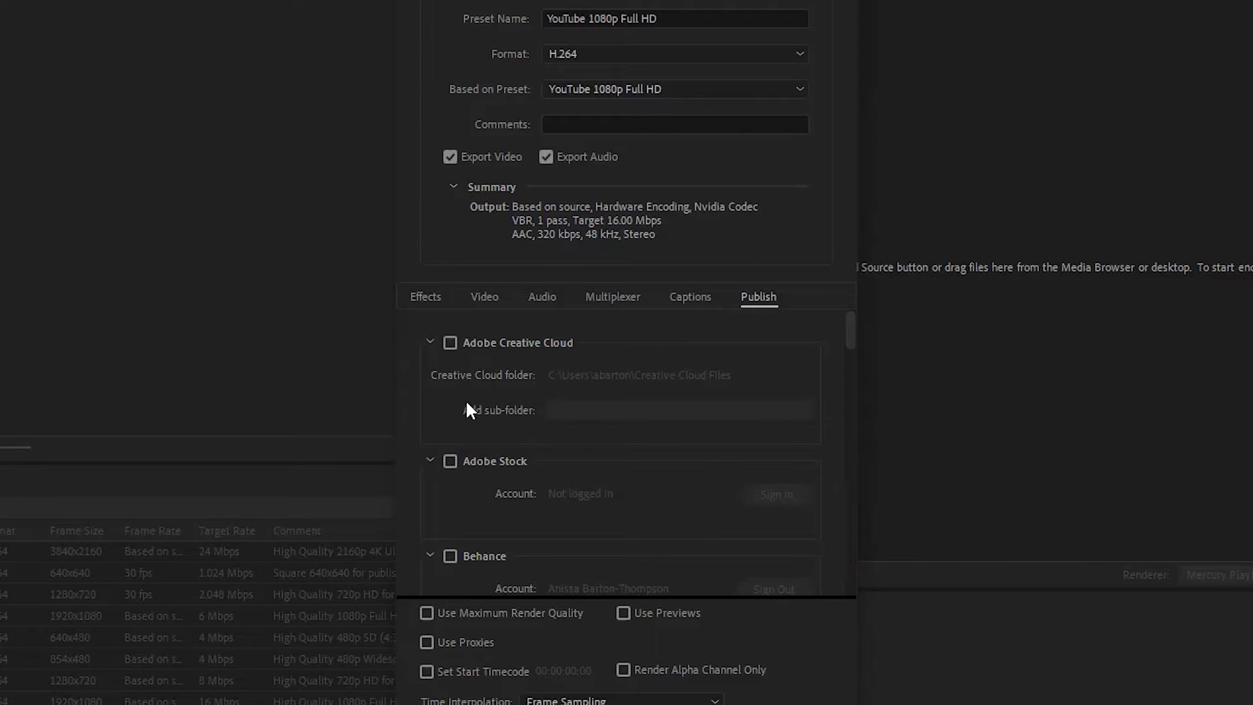
mouse_move(650, 410)
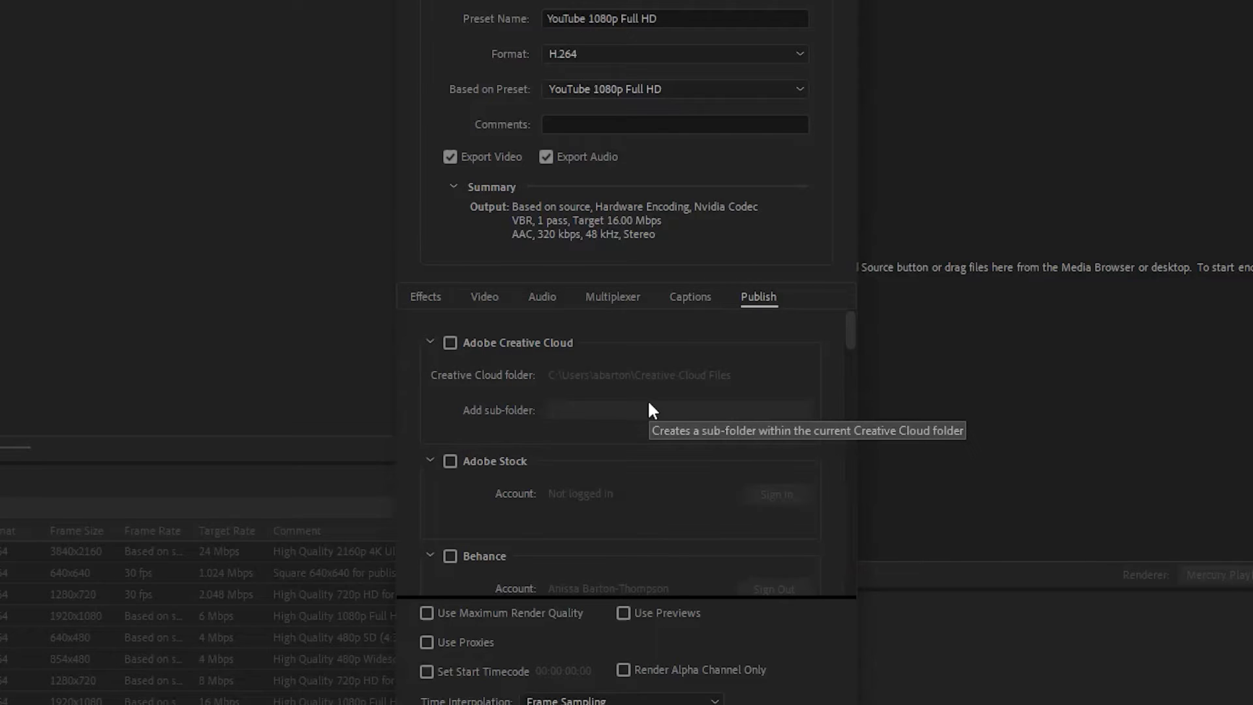
scroll("down", 3)
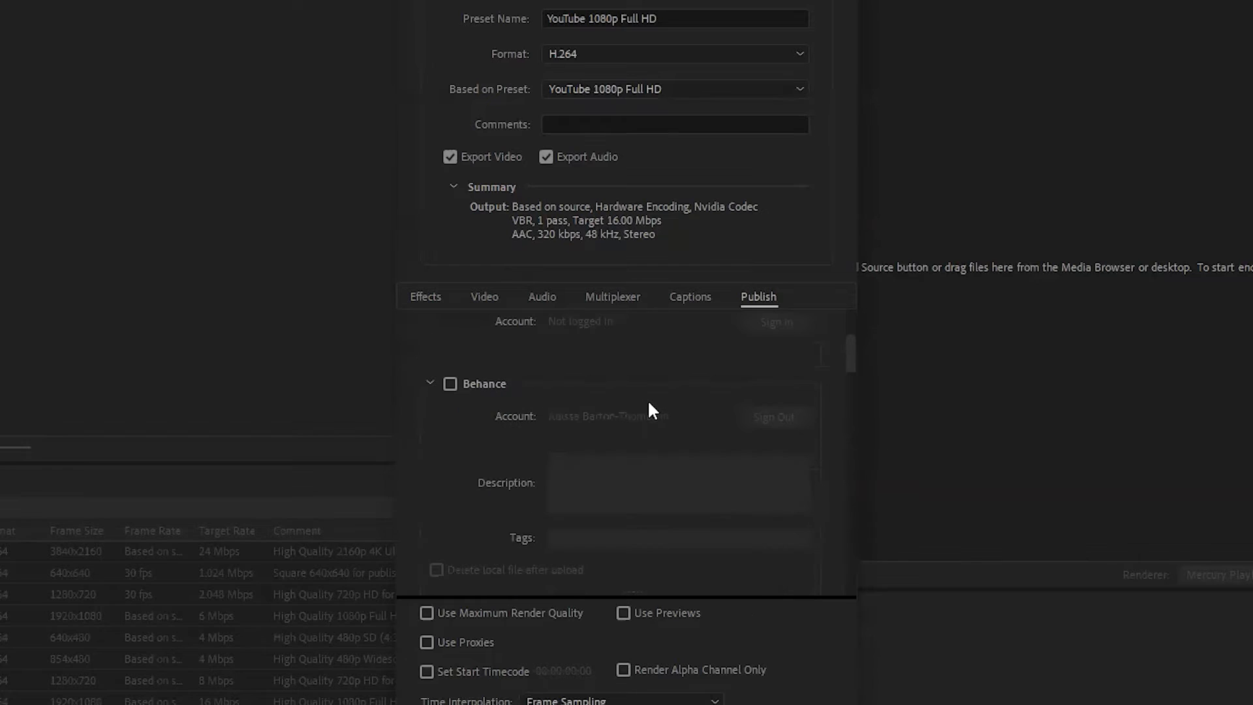
scroll("down", 3)
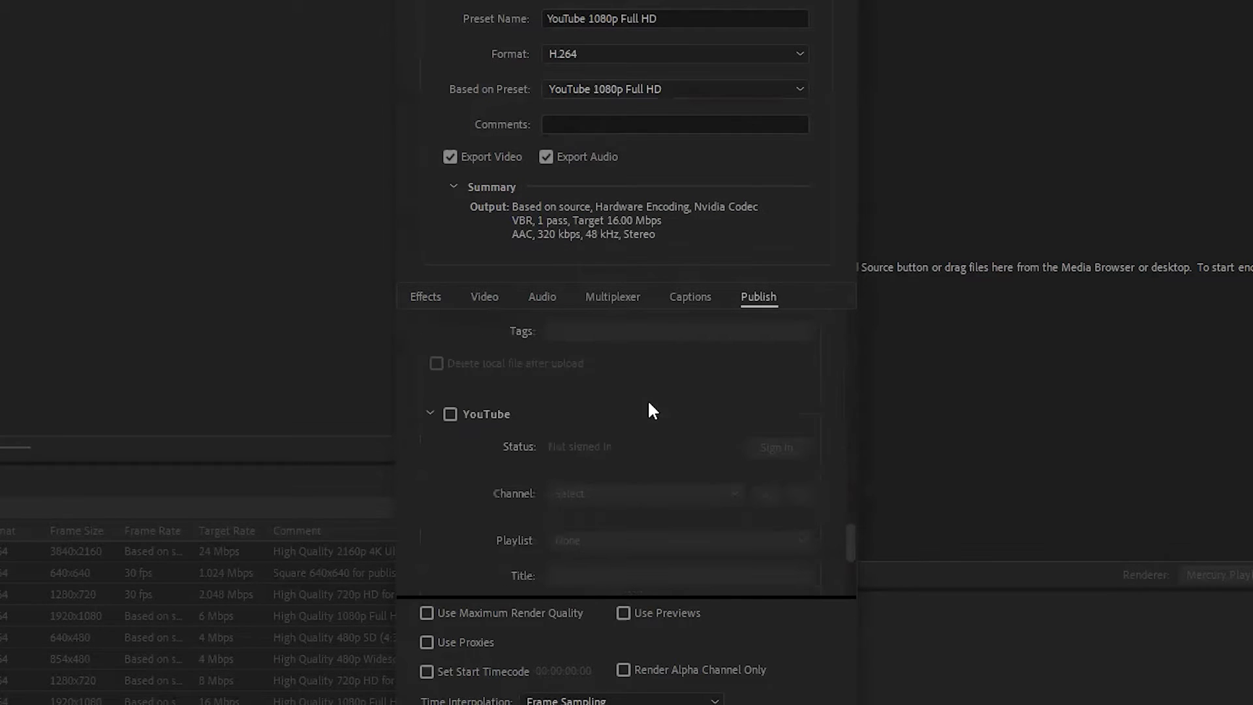
scroll("down", 3)
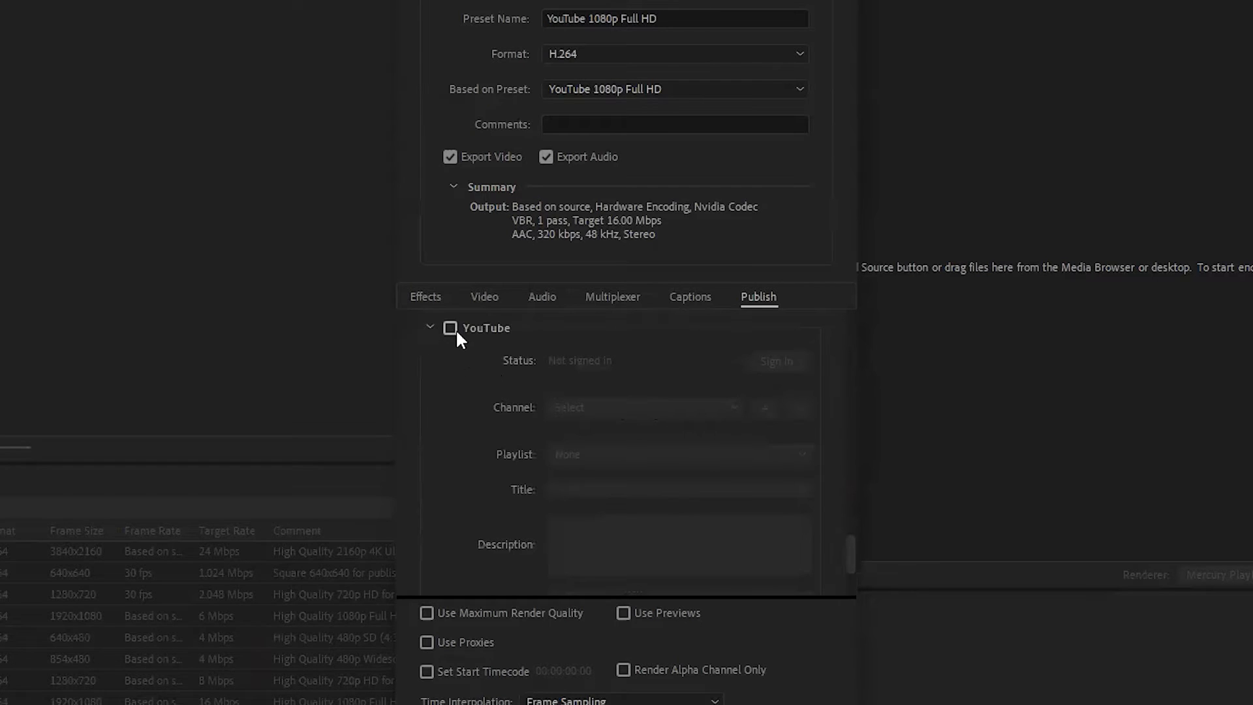
Enable YouTube publishing on the preset and start the Google sign-in
left_click(450, 328)
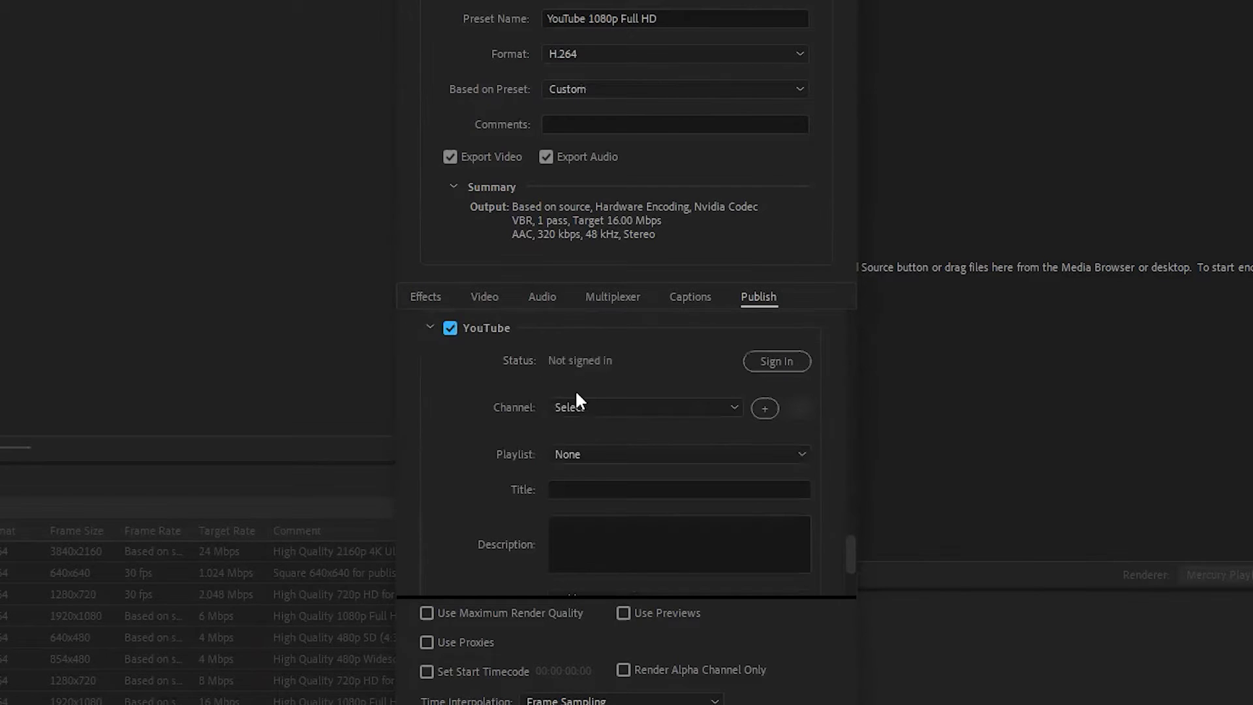
mouse_move(735, 377)
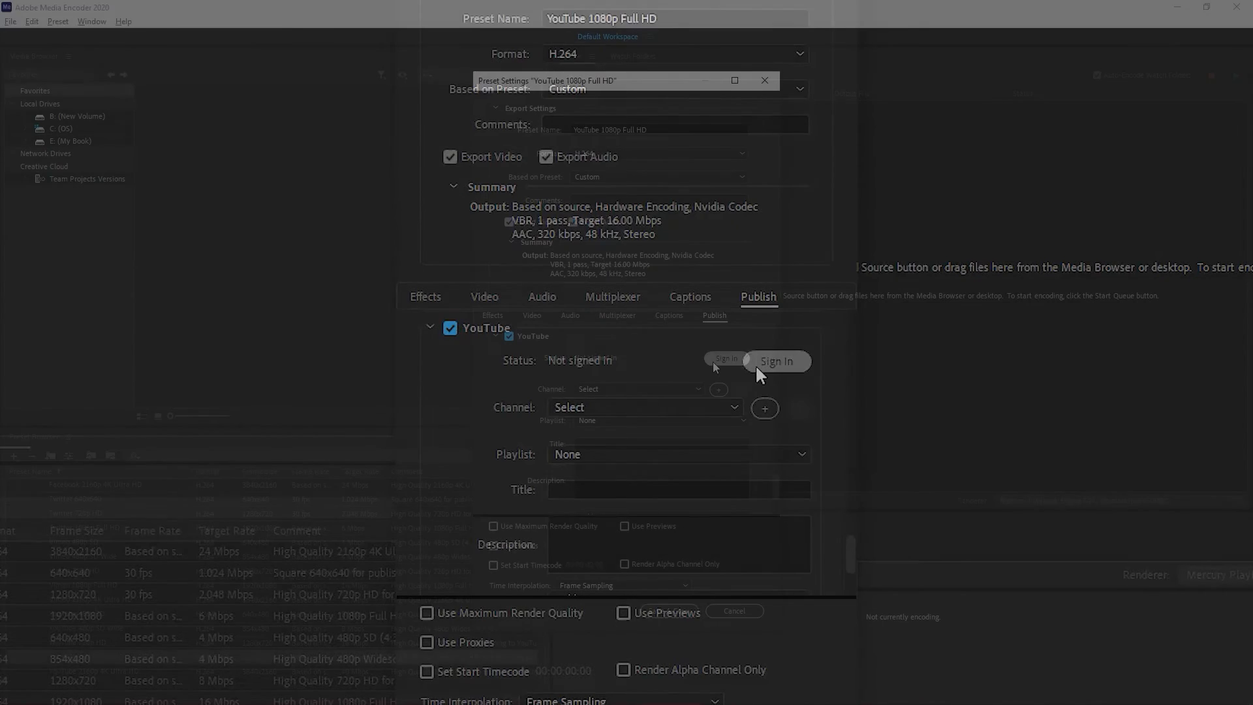
left_click(776, 361)
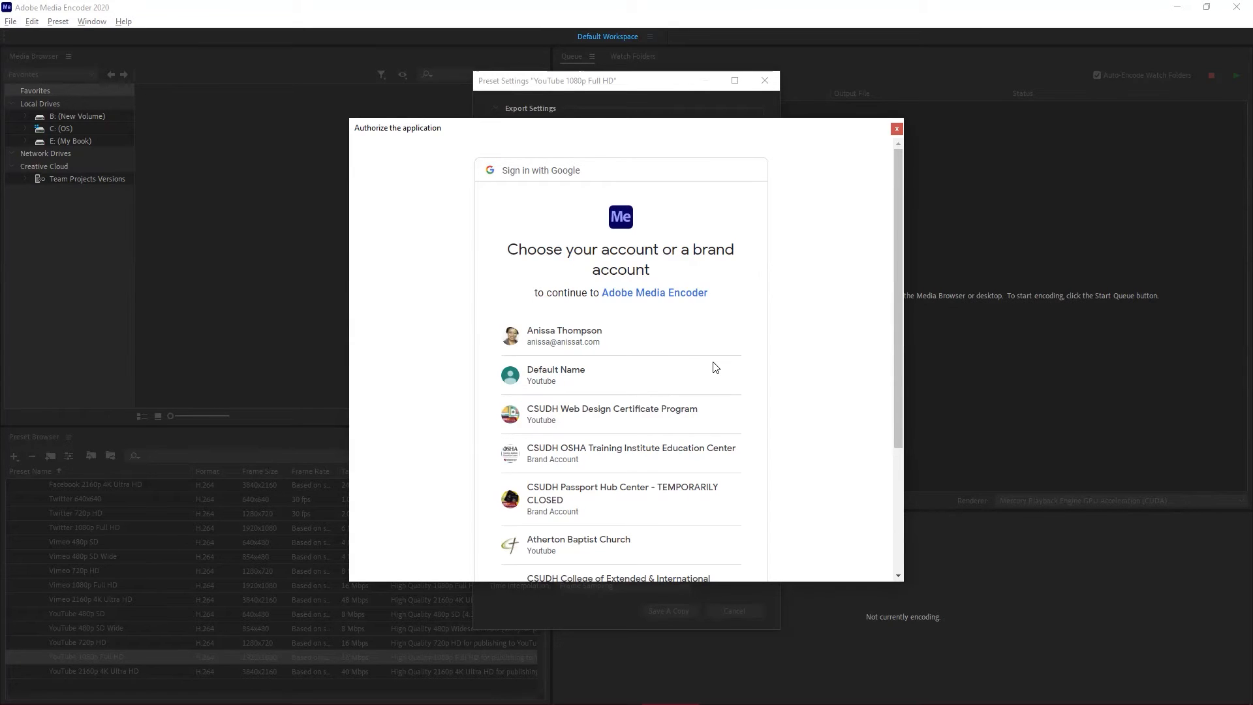
mouse_move(631, 342)
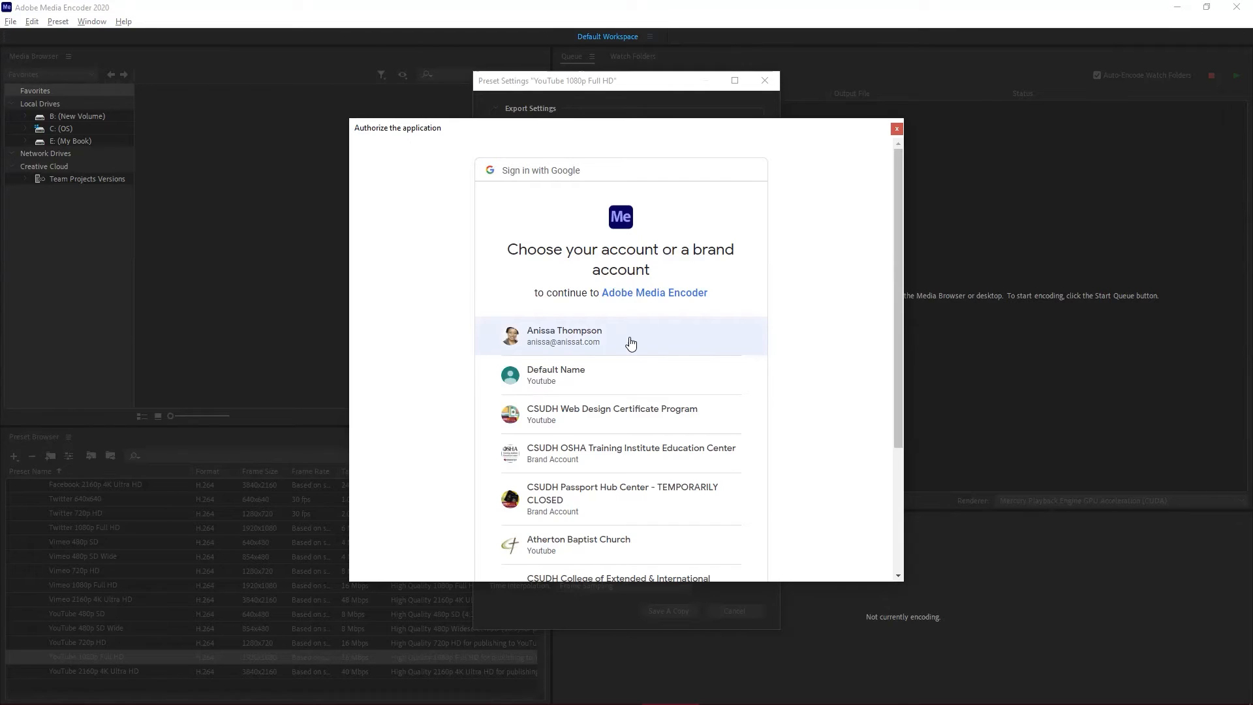
Choose the personal Google account and allow Media Encoder access to YouTube
left_click(619, 336)
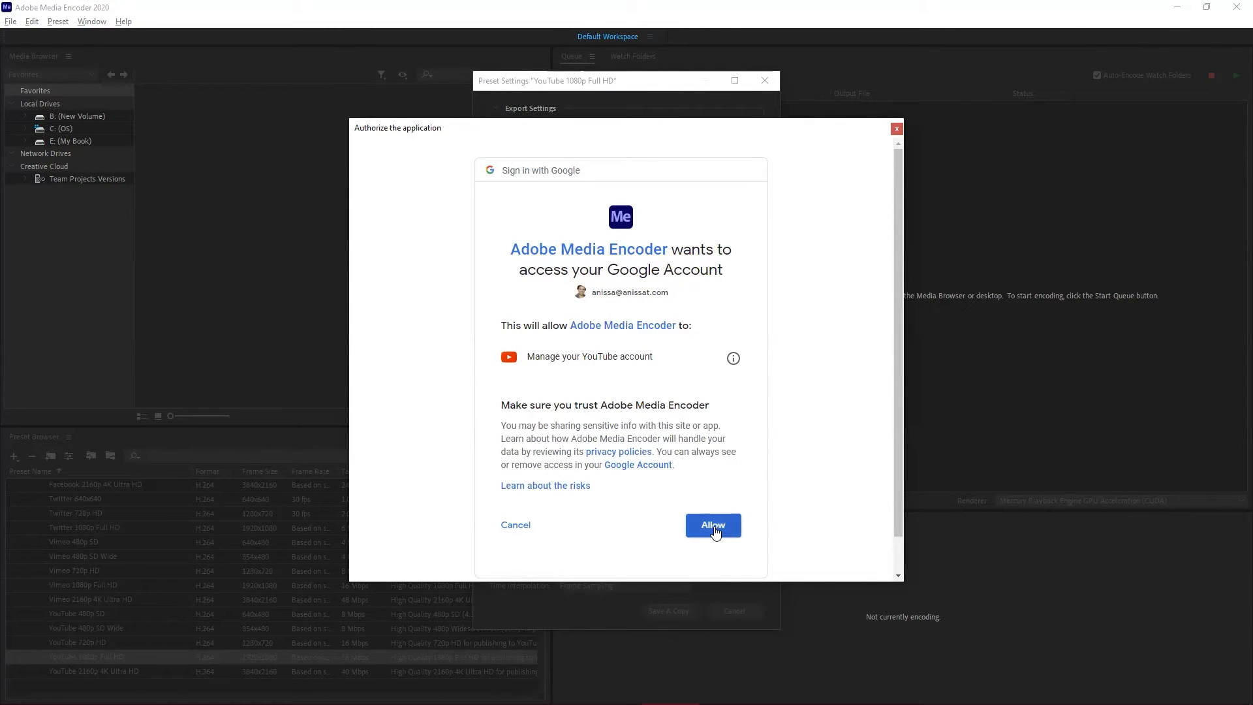
mouse_move(632, 419)
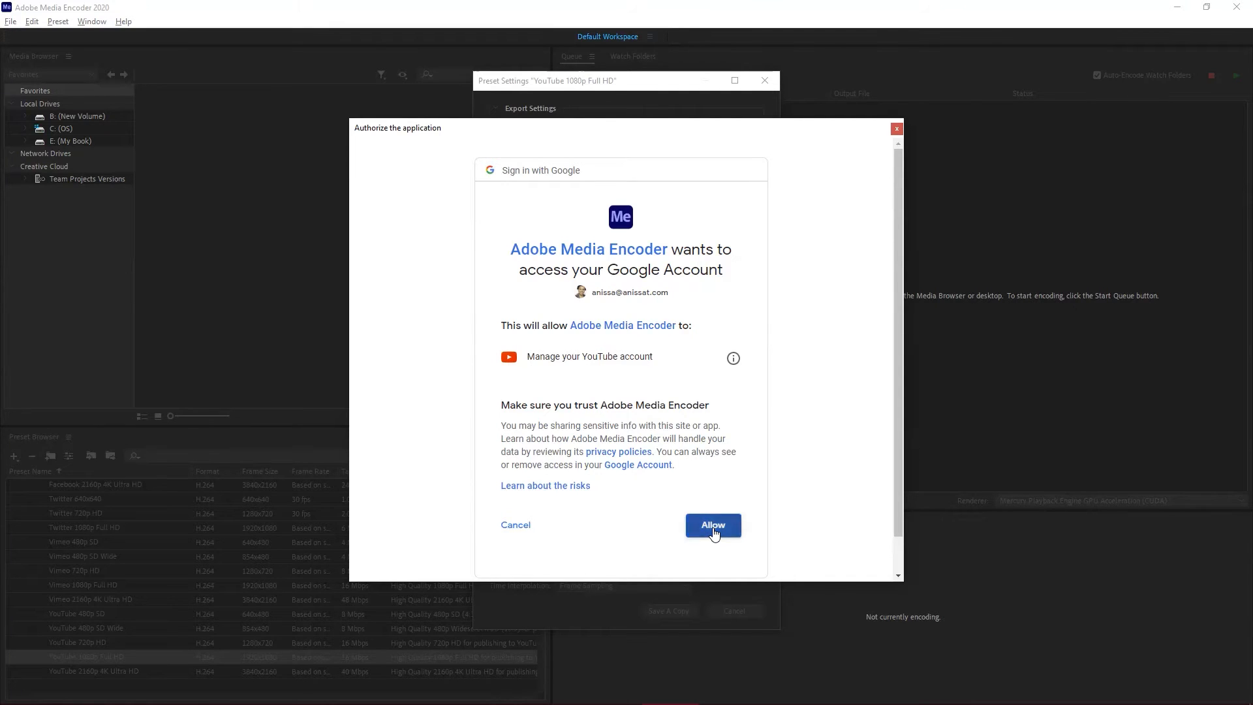
left_click(713, 524)
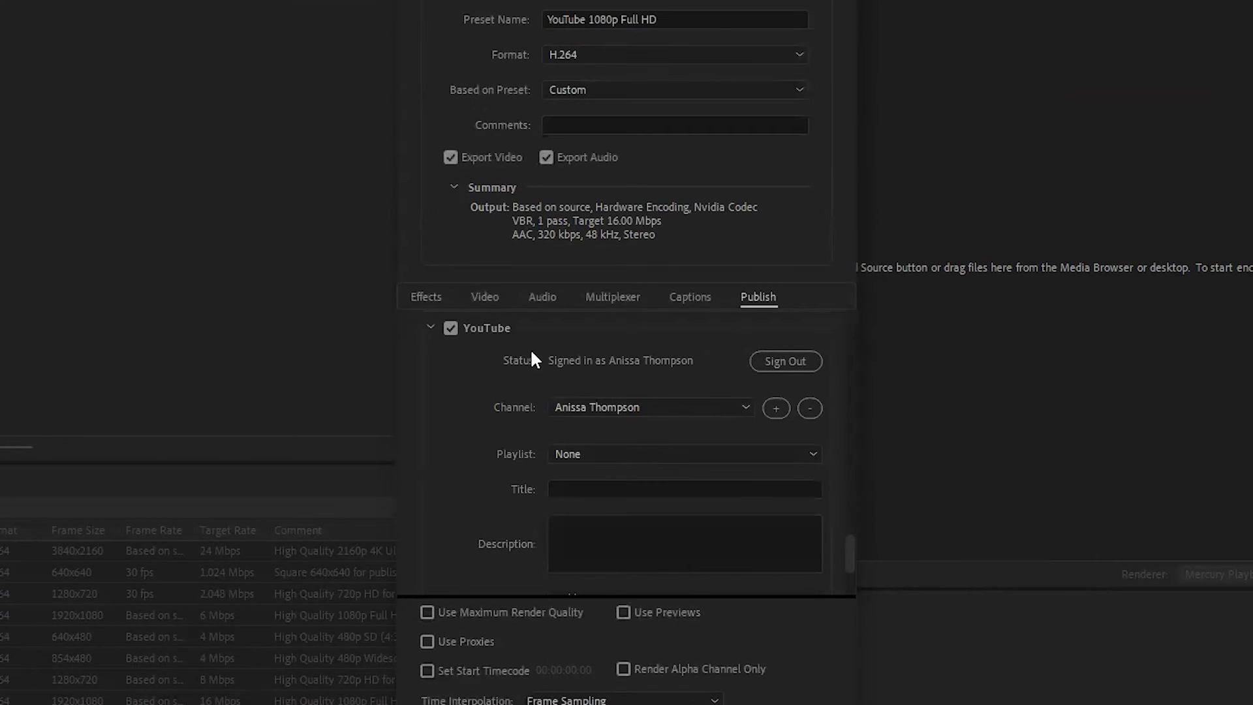
mouse_move(564, 406)
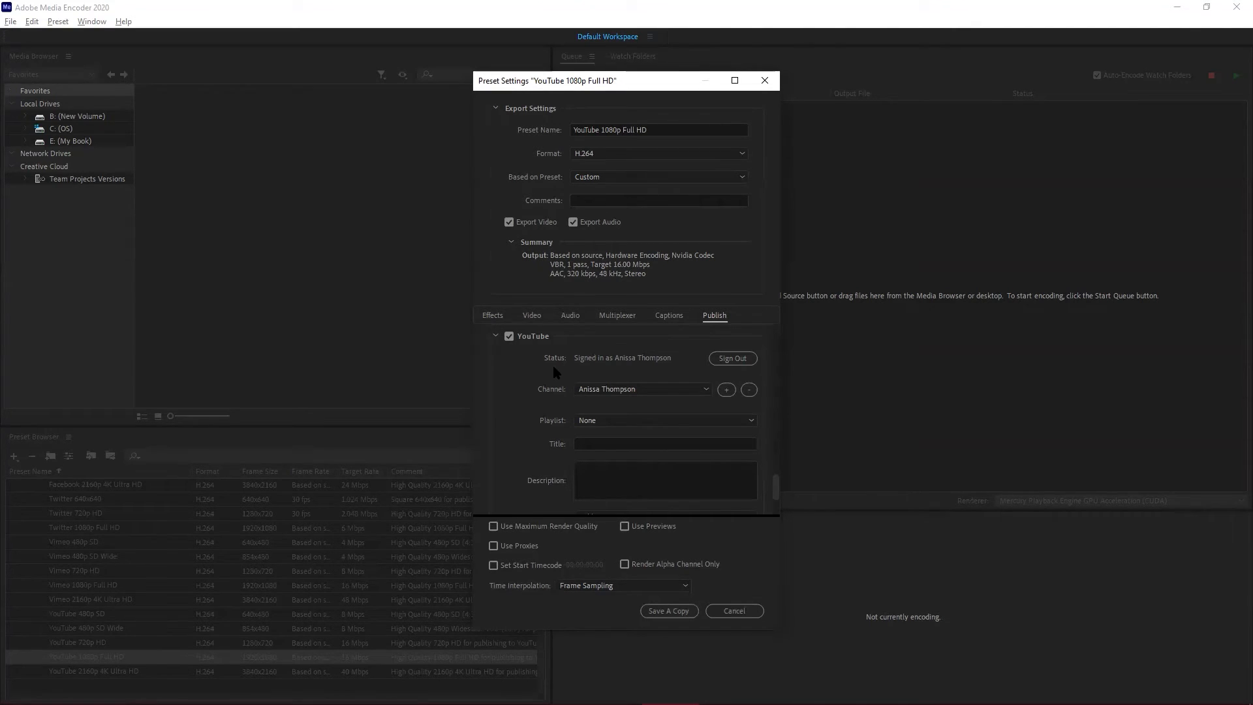
mouse_move(611, 391)
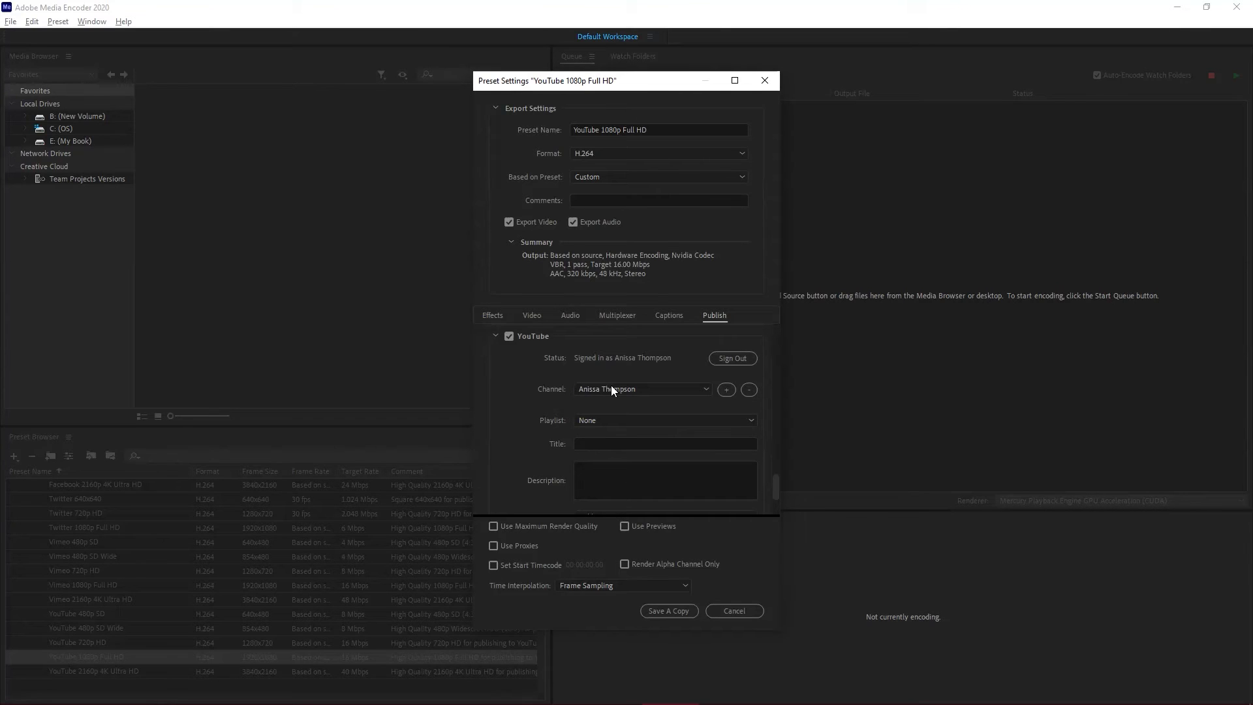
Add the Atherton Baptist Church brand account as a second publishing channel
left_click(726, 389)
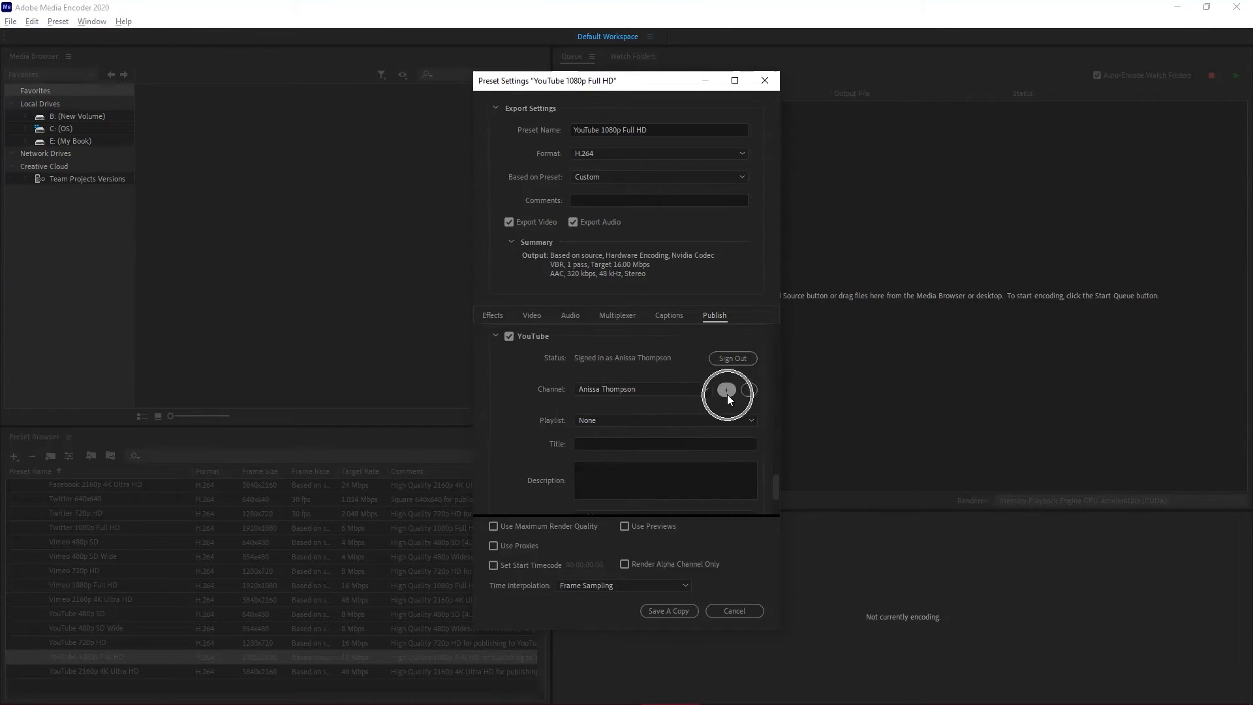
mouse_move(726, 390)
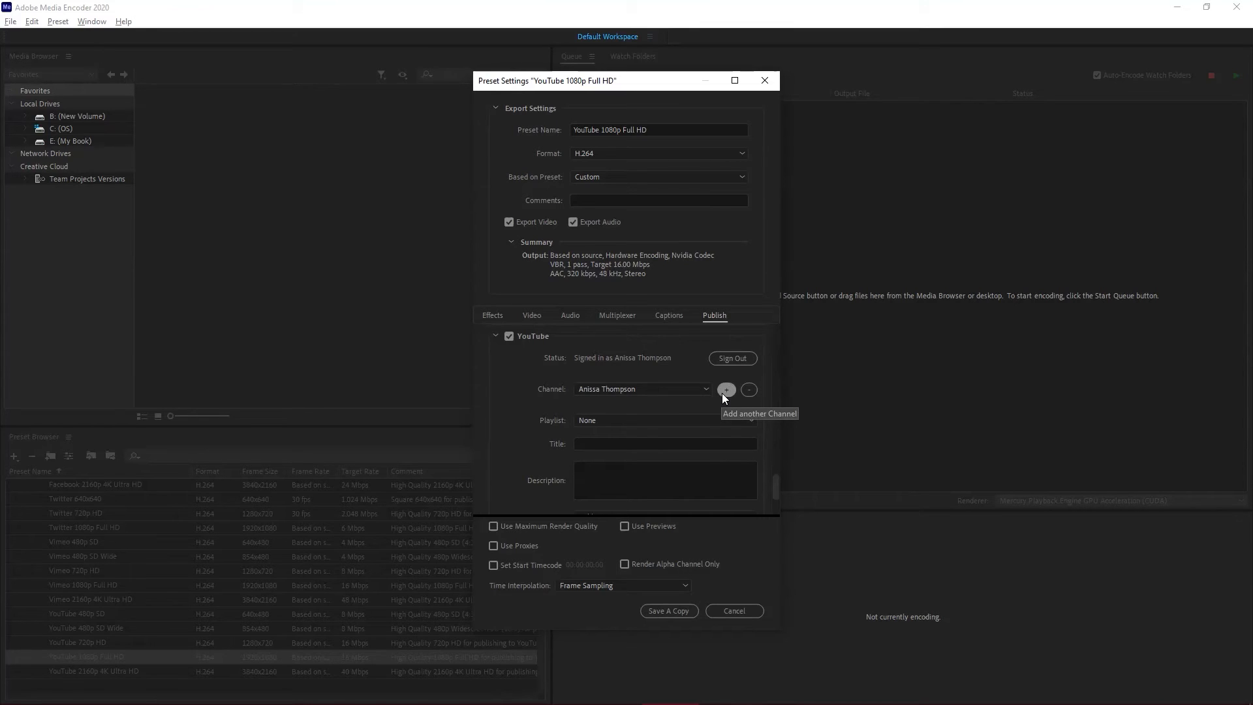
left_click(726, 389)
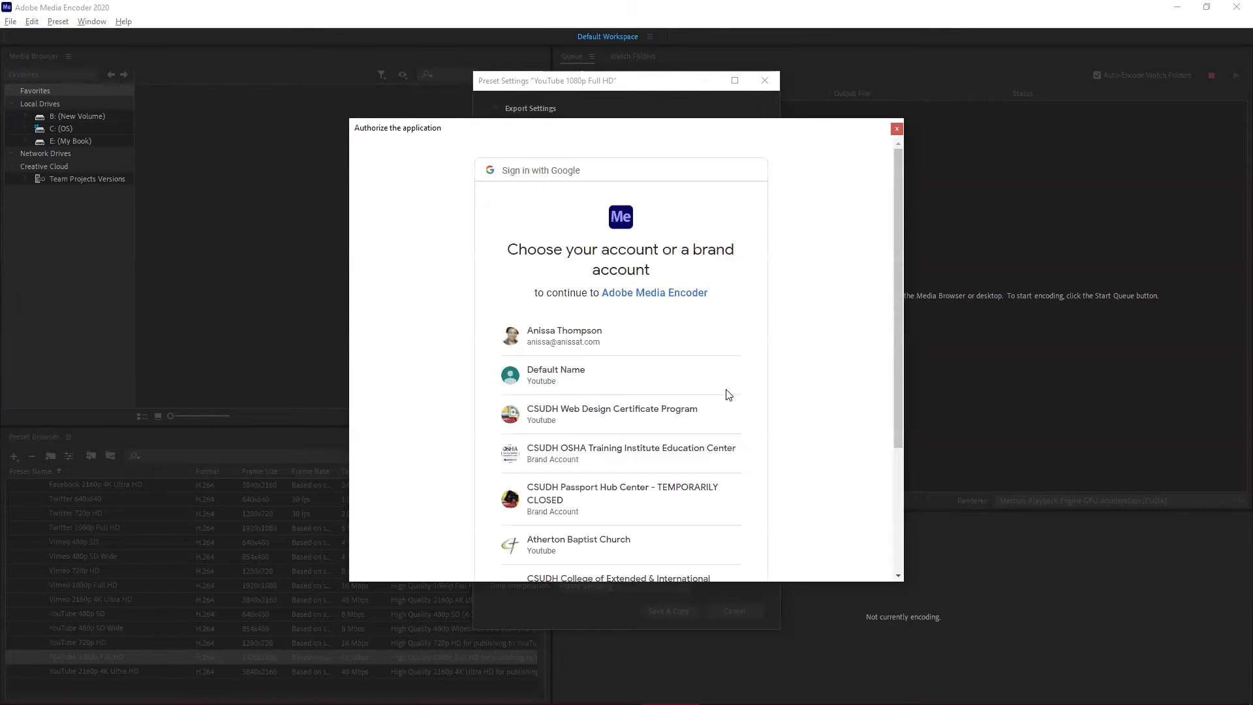
scroll("down", 3)
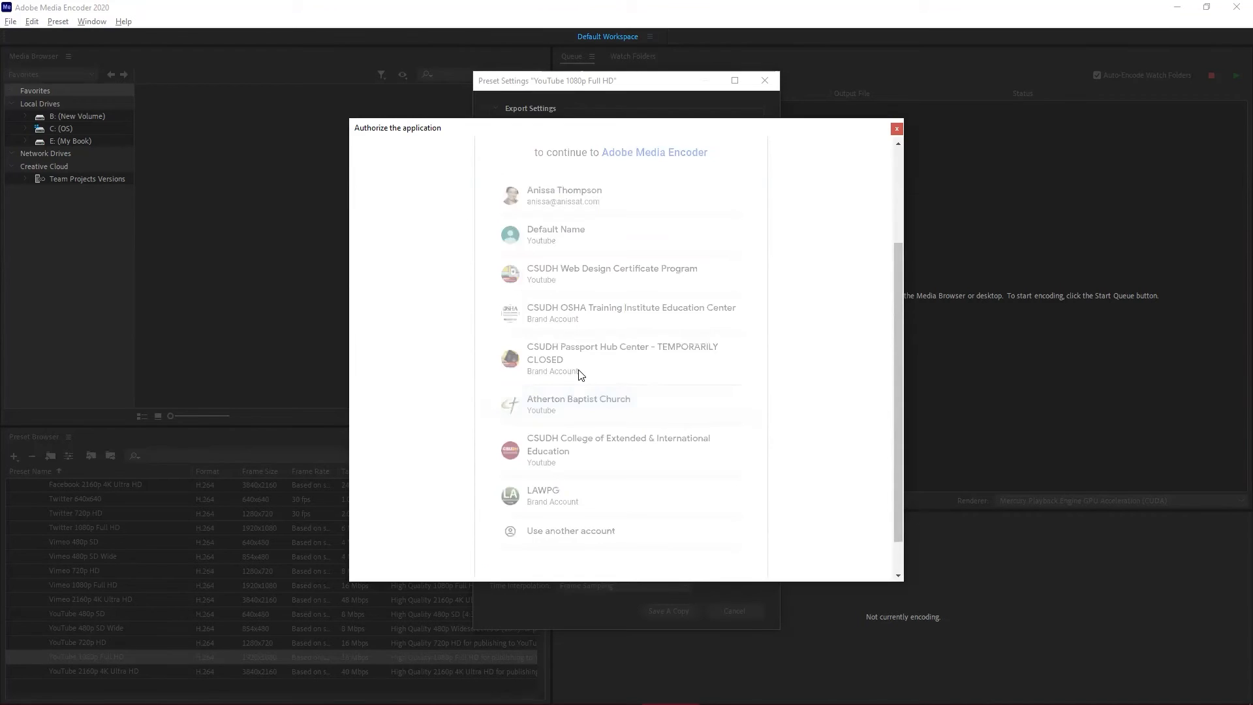
left_click(895, 128)
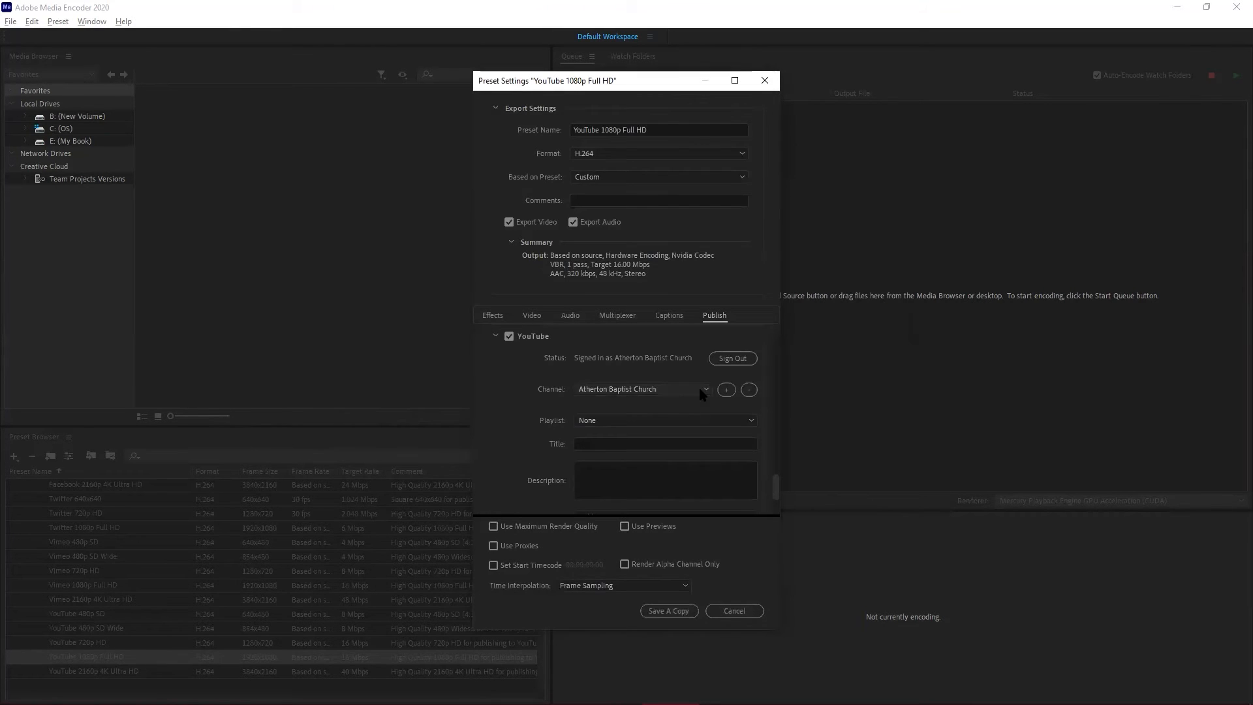
Add the CSUDH College of Extended & International Education account as a third channel with access granted
left_click(704, 389)
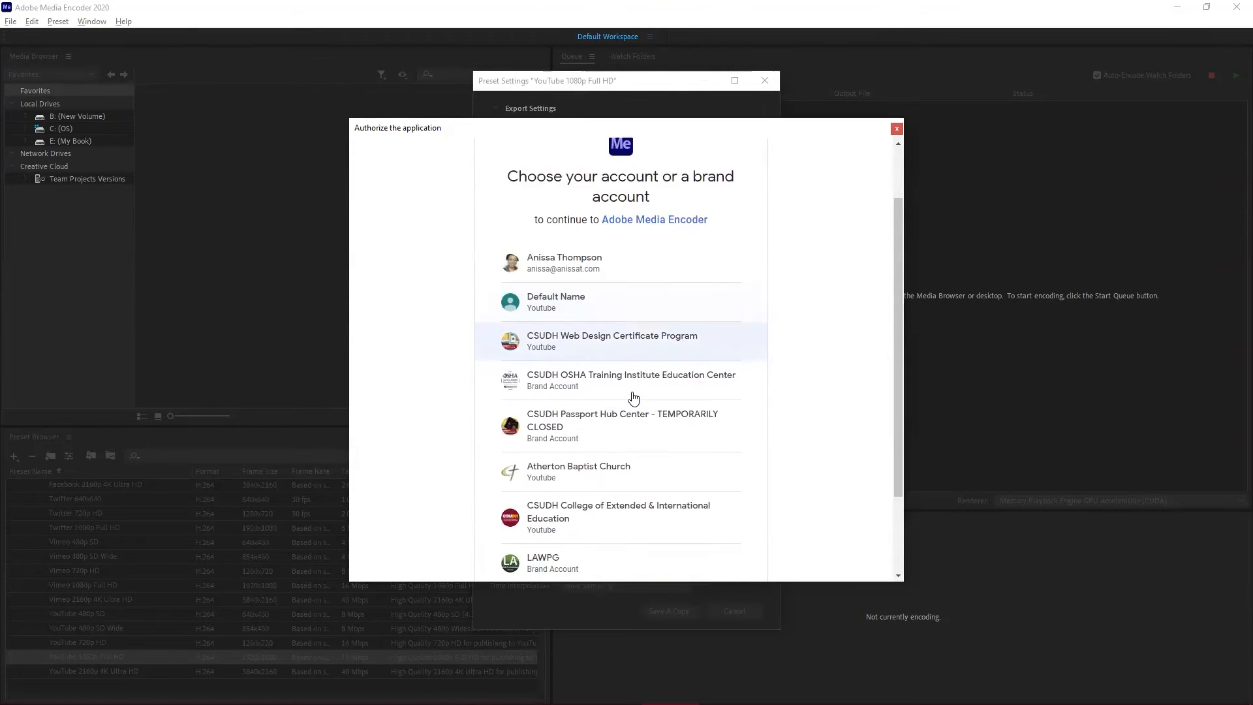
left_click(617, 517)
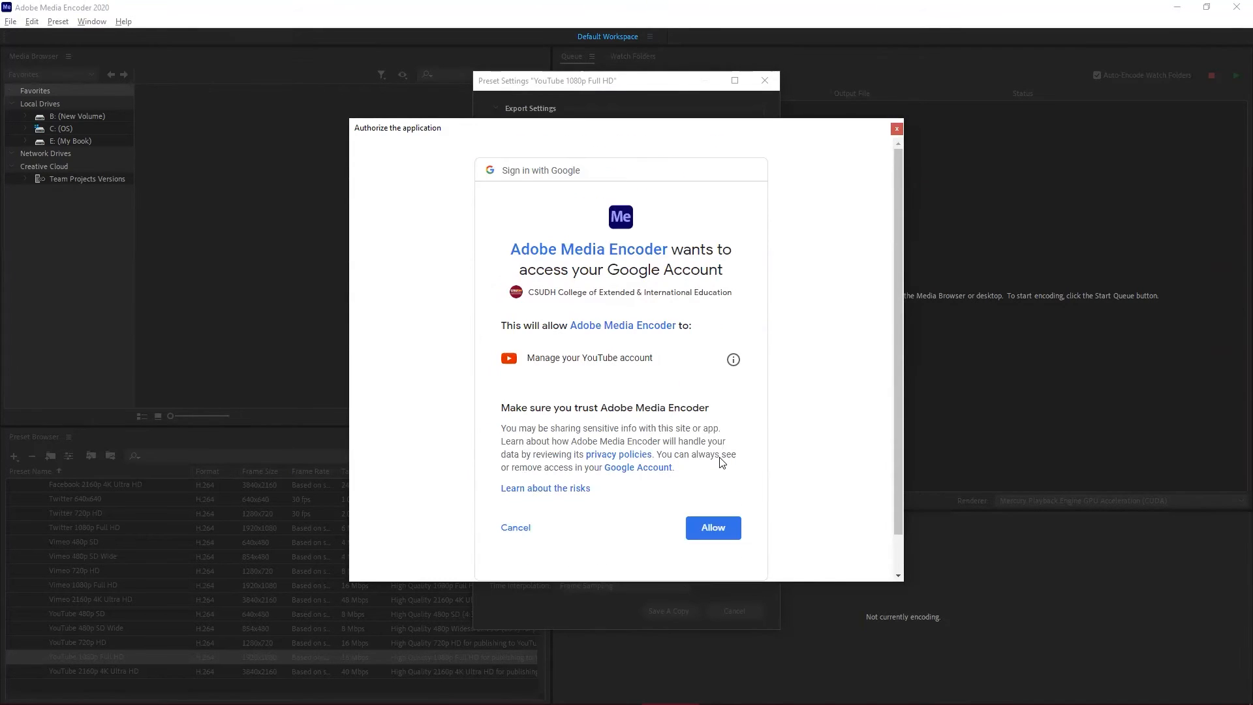
left_click(711, 527)
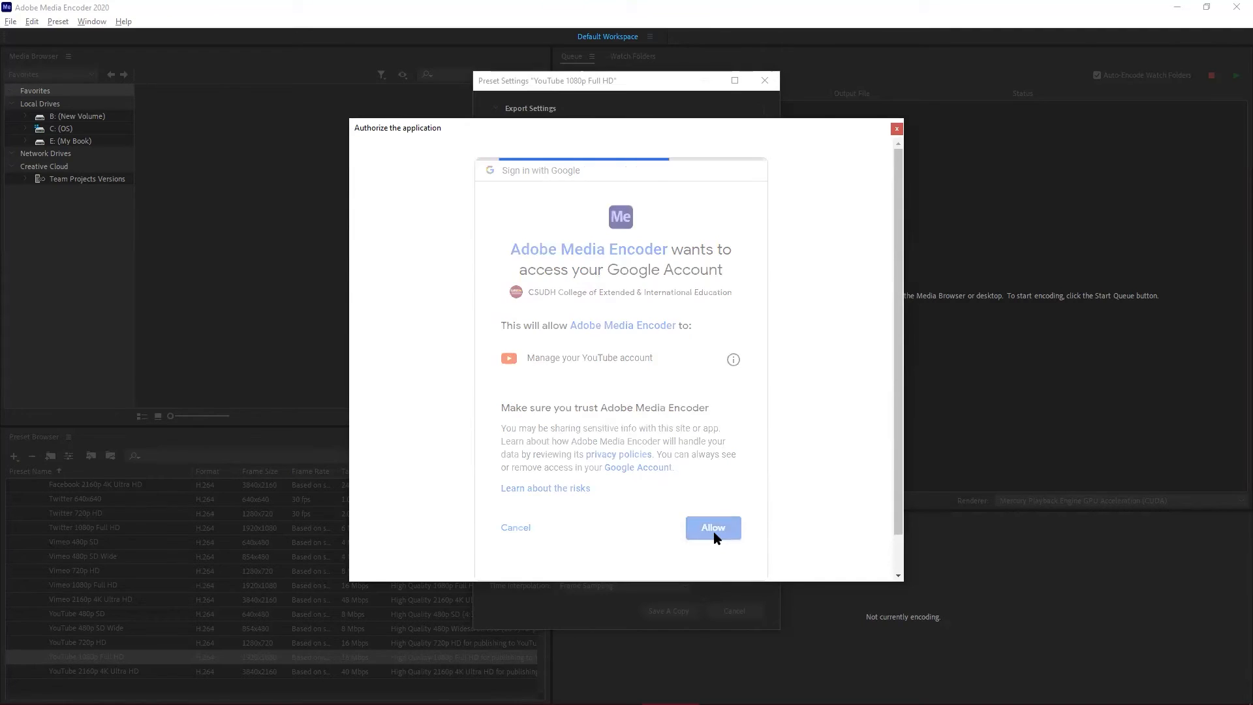
left_click(713, 527)
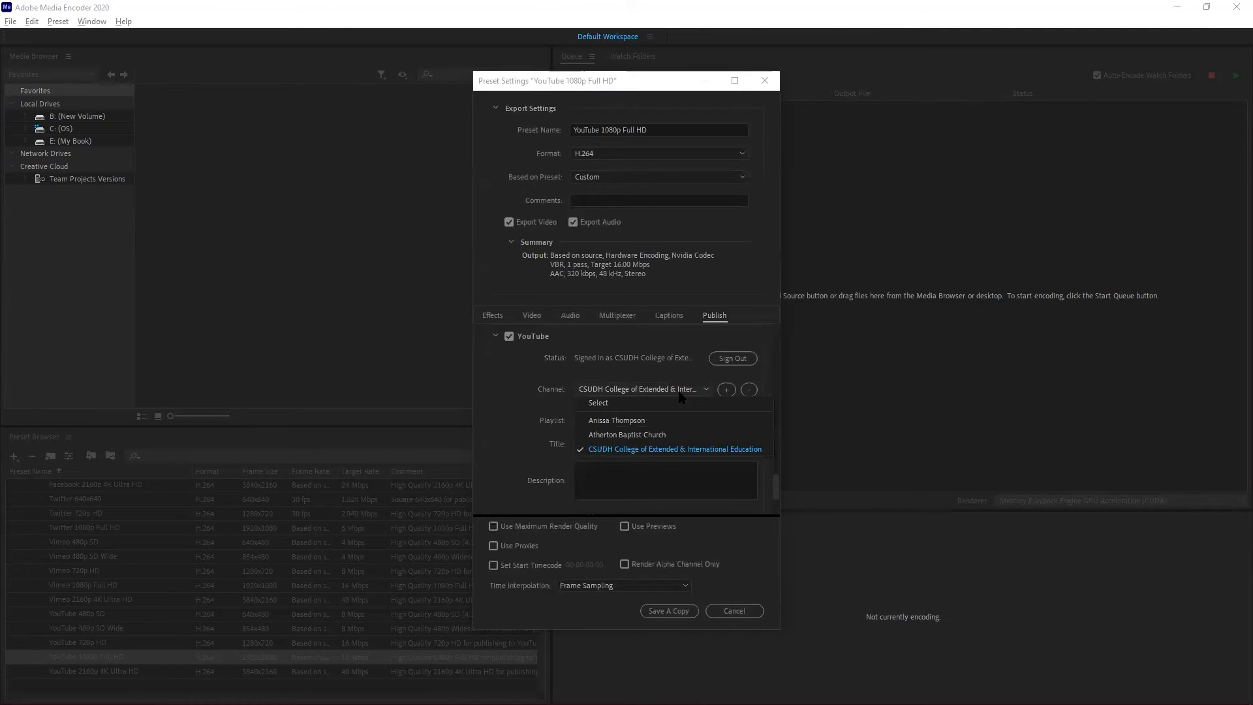
mouse_move(644, 389)
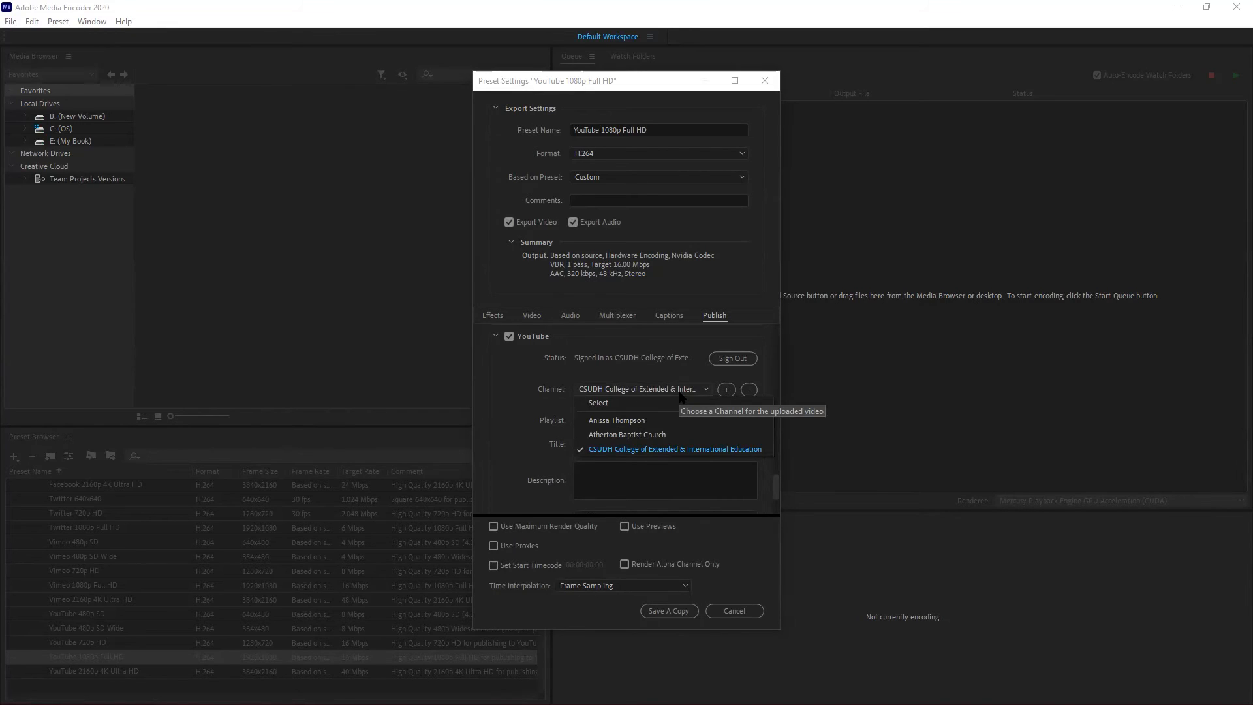
mouse_move(650, 422)
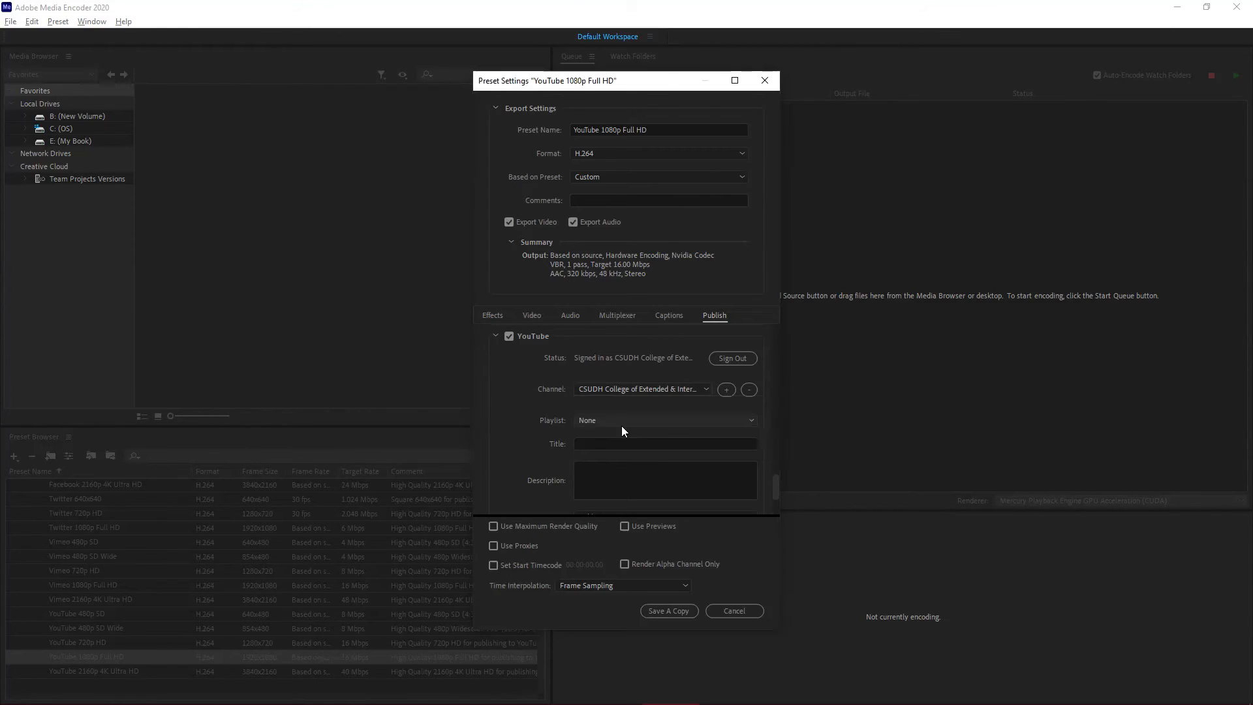
scroll("down", 3)
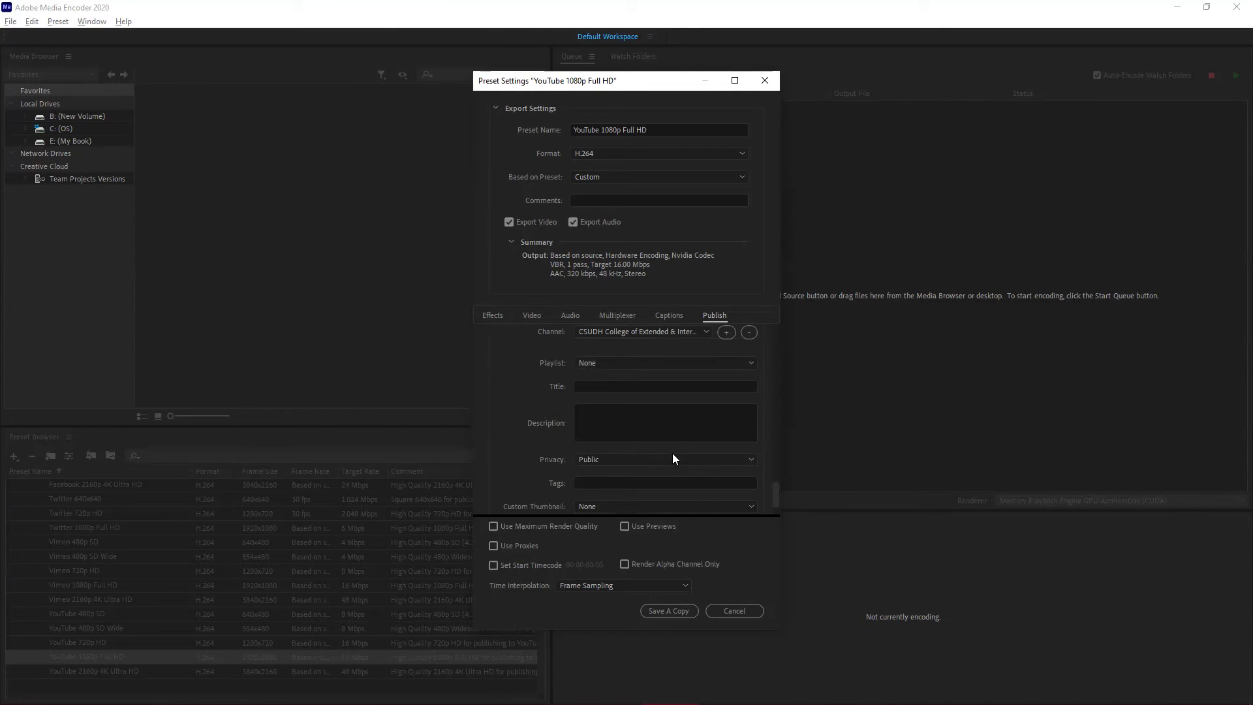
mouse_move(689, 429)
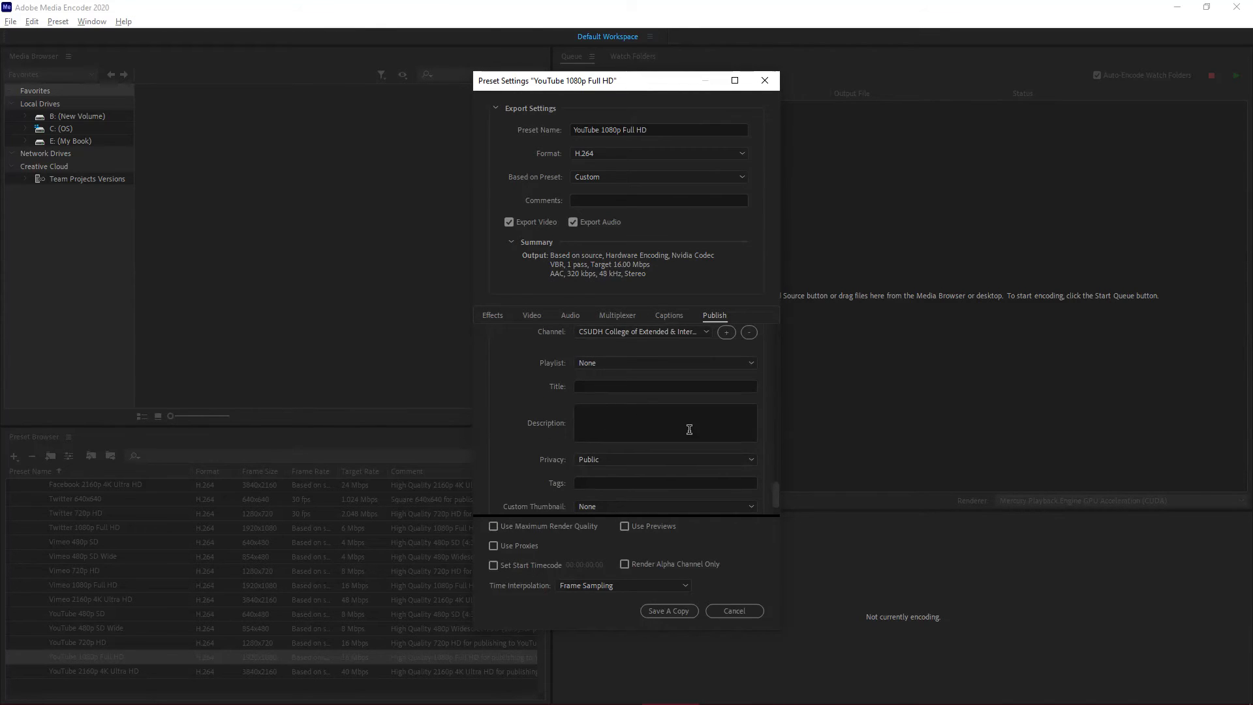
scroll("down", 3)
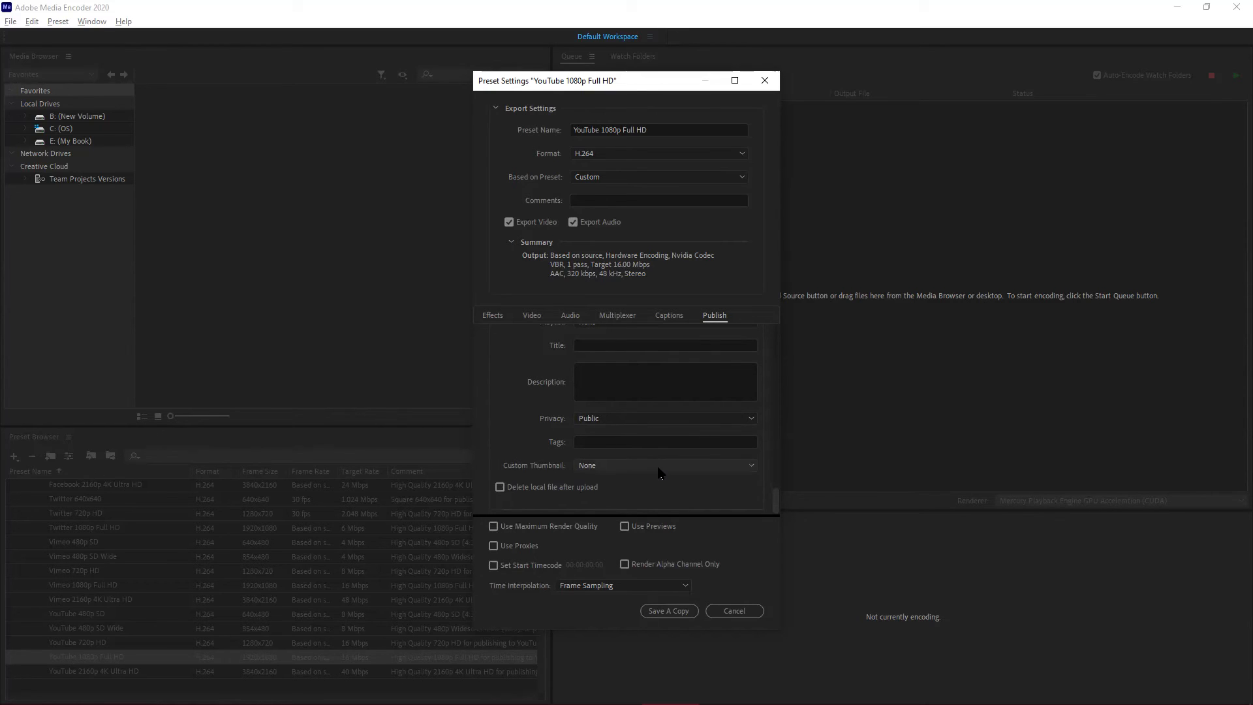
mouse_move(612, 440)
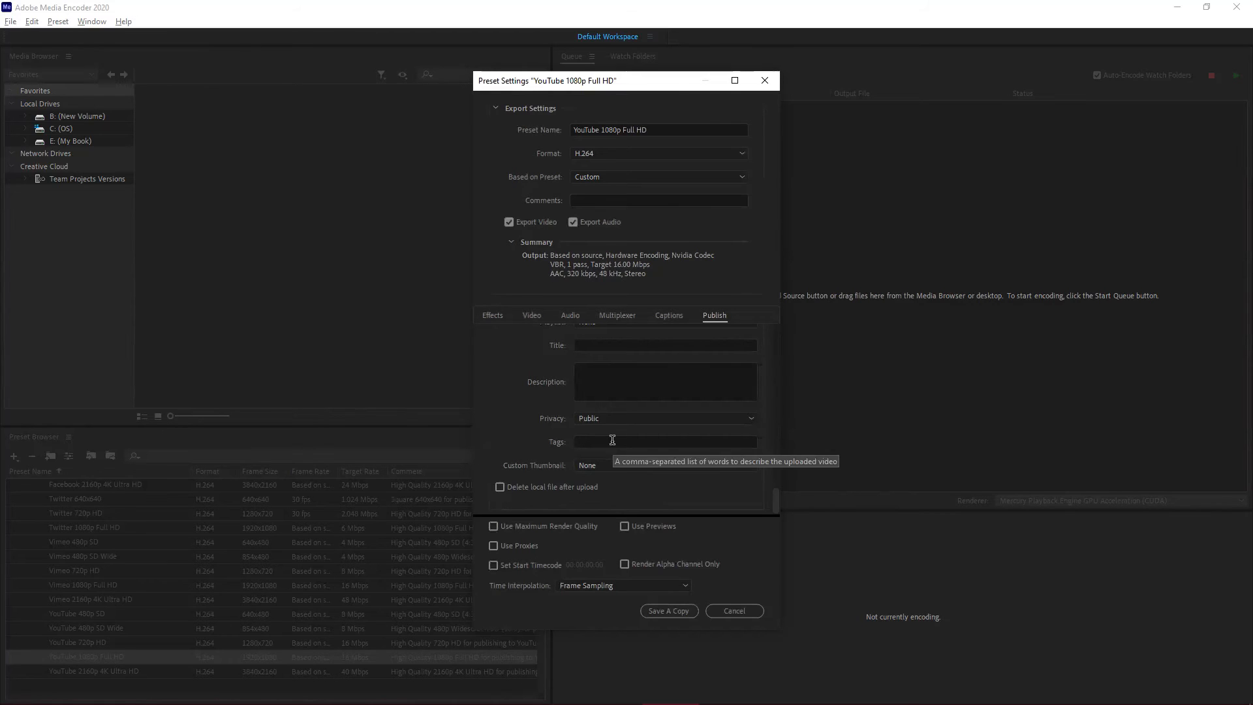
mouse_move(615, 455)
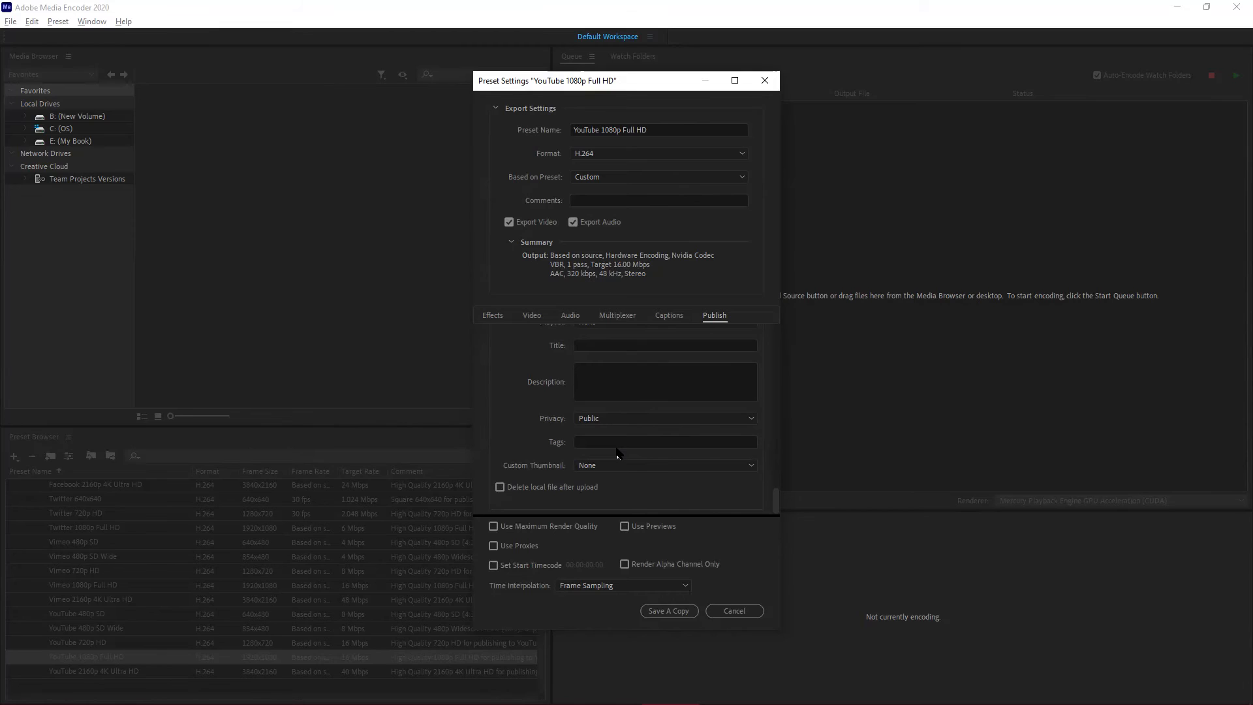
mouse_move(728, 457)
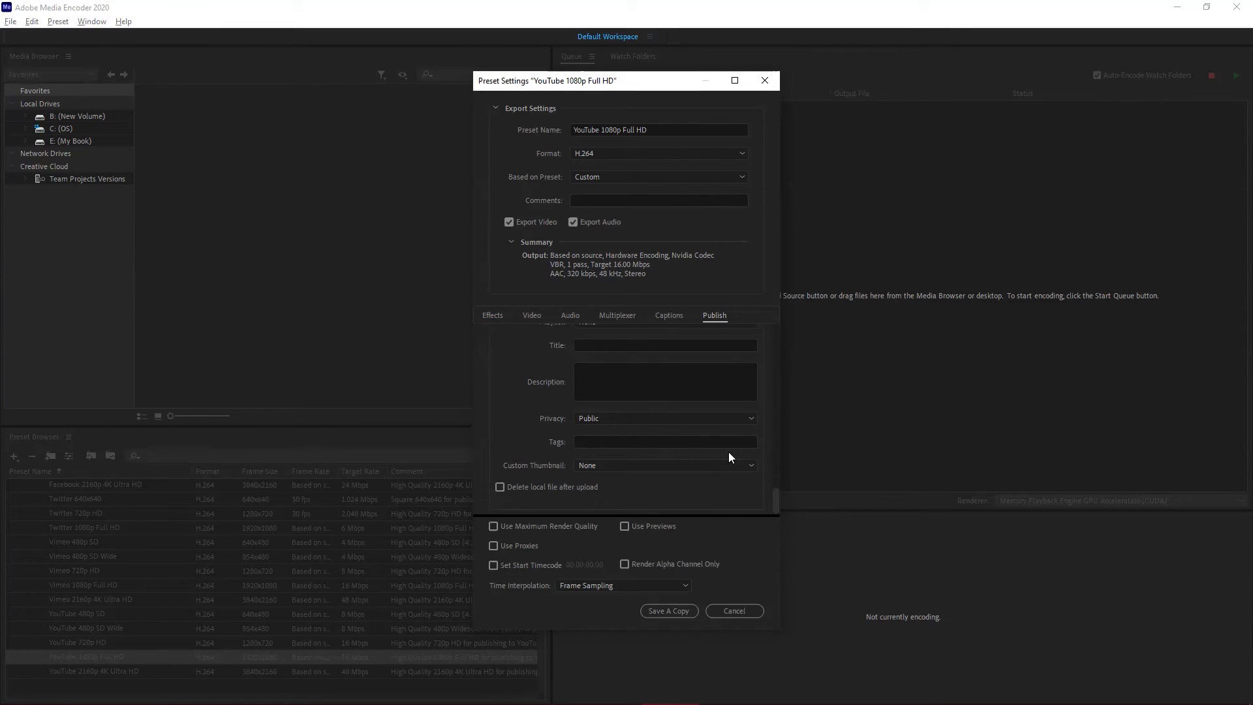
mouse_move(713, 599)
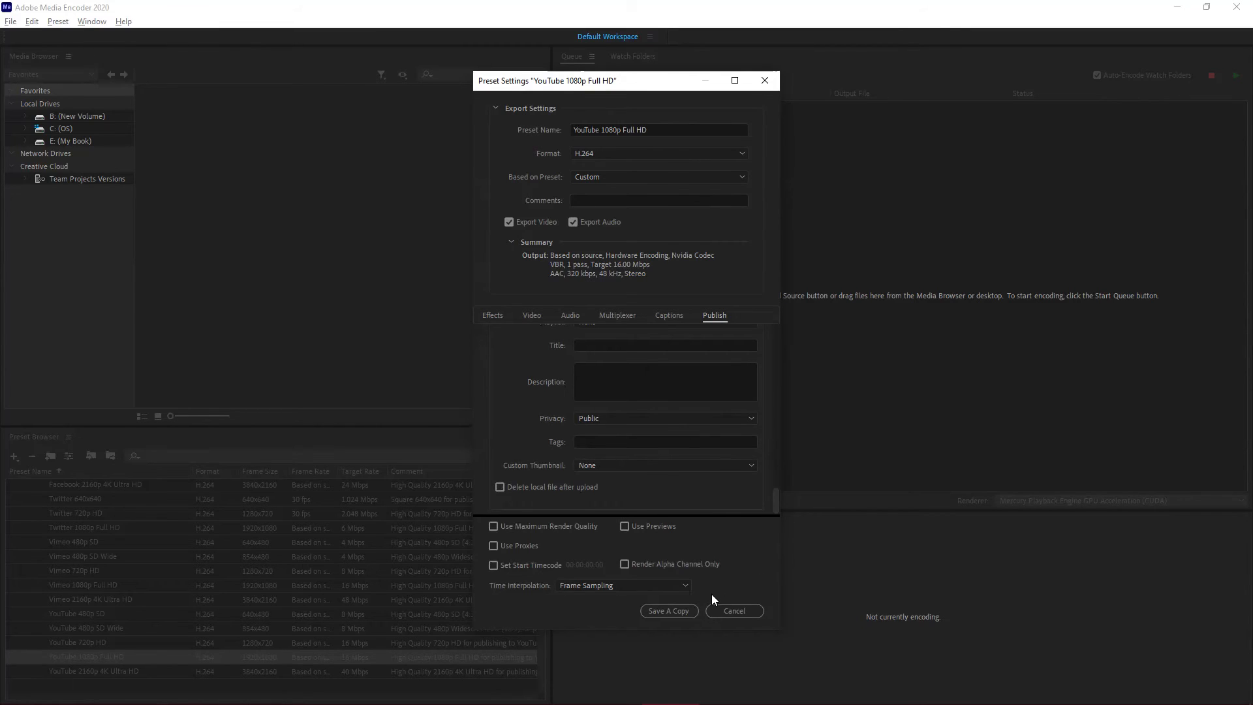
mouse_move(668, 611)
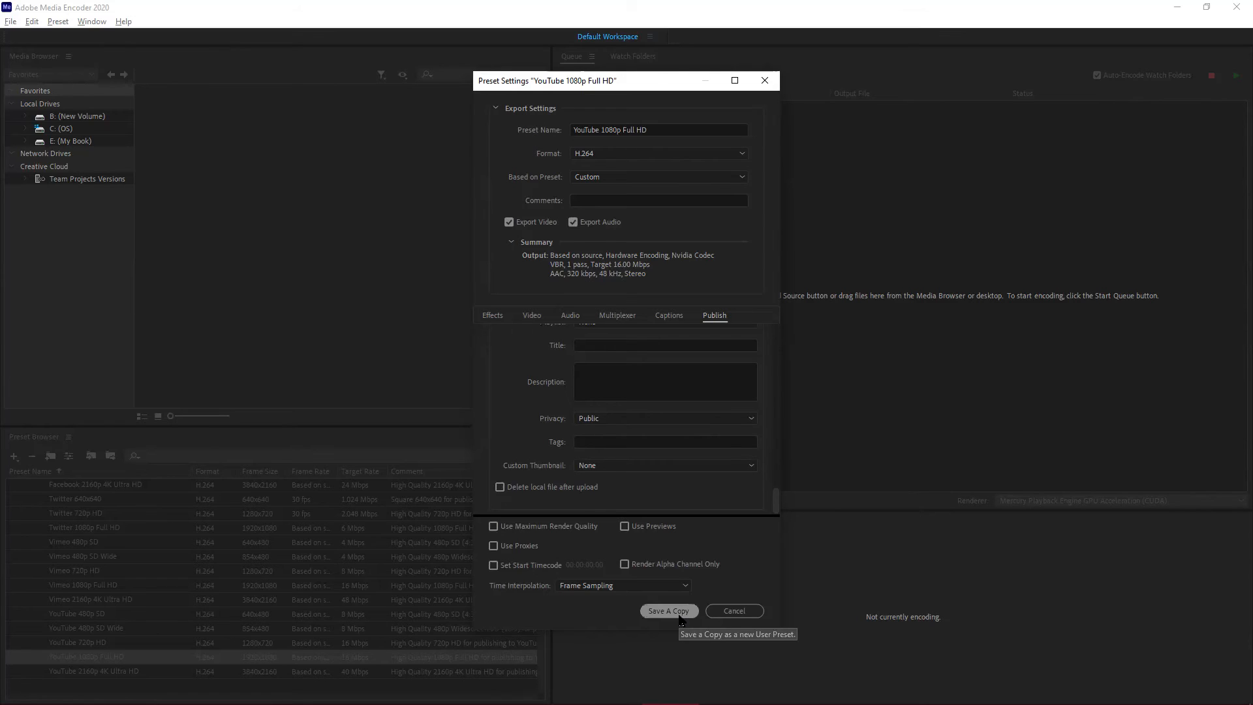
Save a user preset copy of YouTube 1080p Full HD and close its settings
left_click(669, 611)
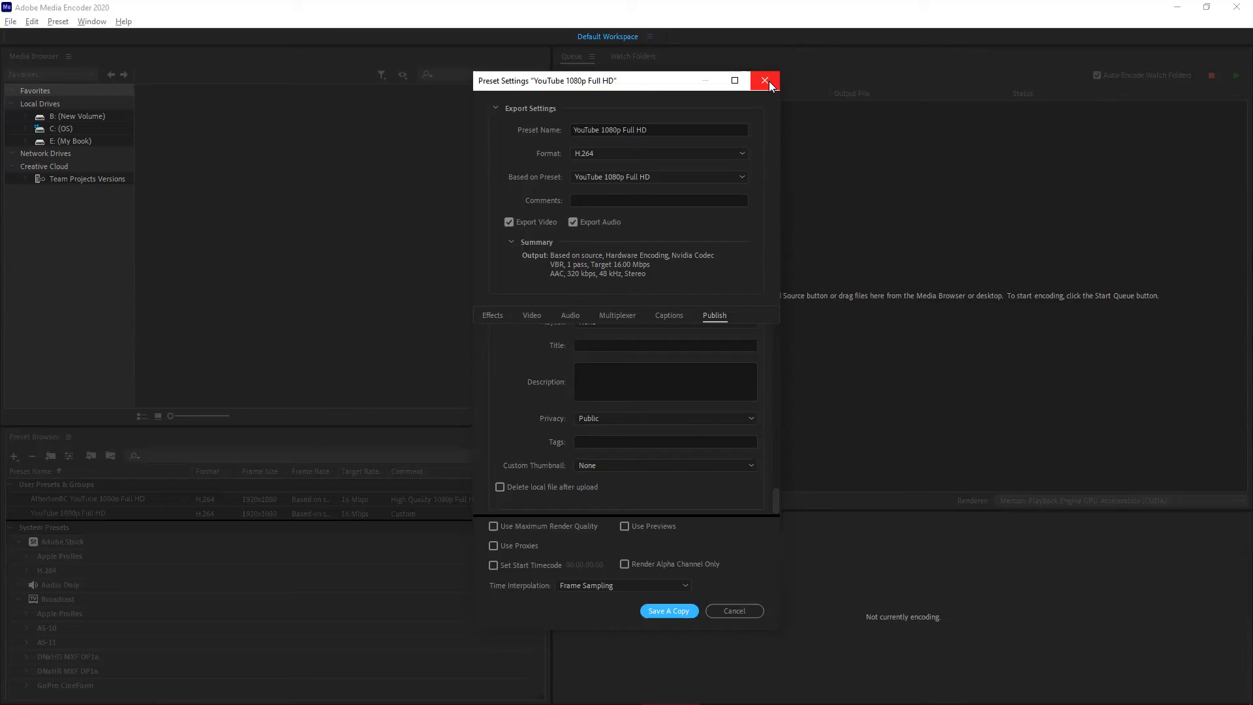
left_click(762, 81)
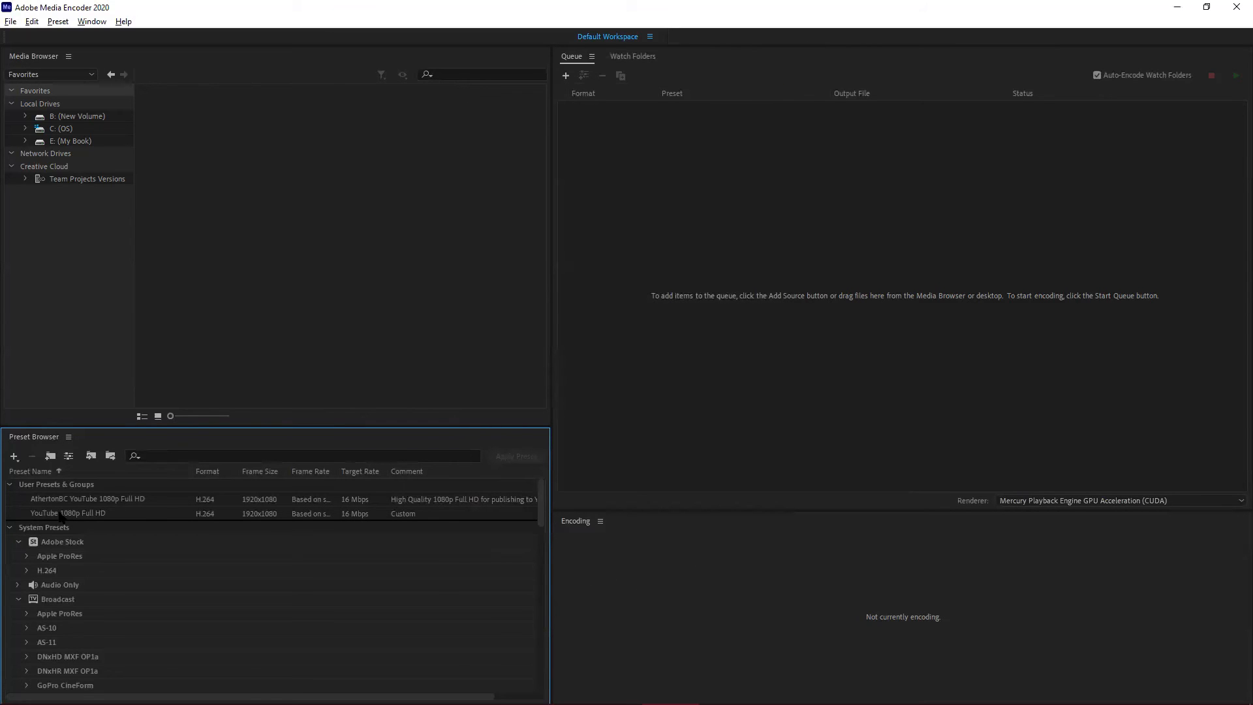
mouse_move(68, 513)
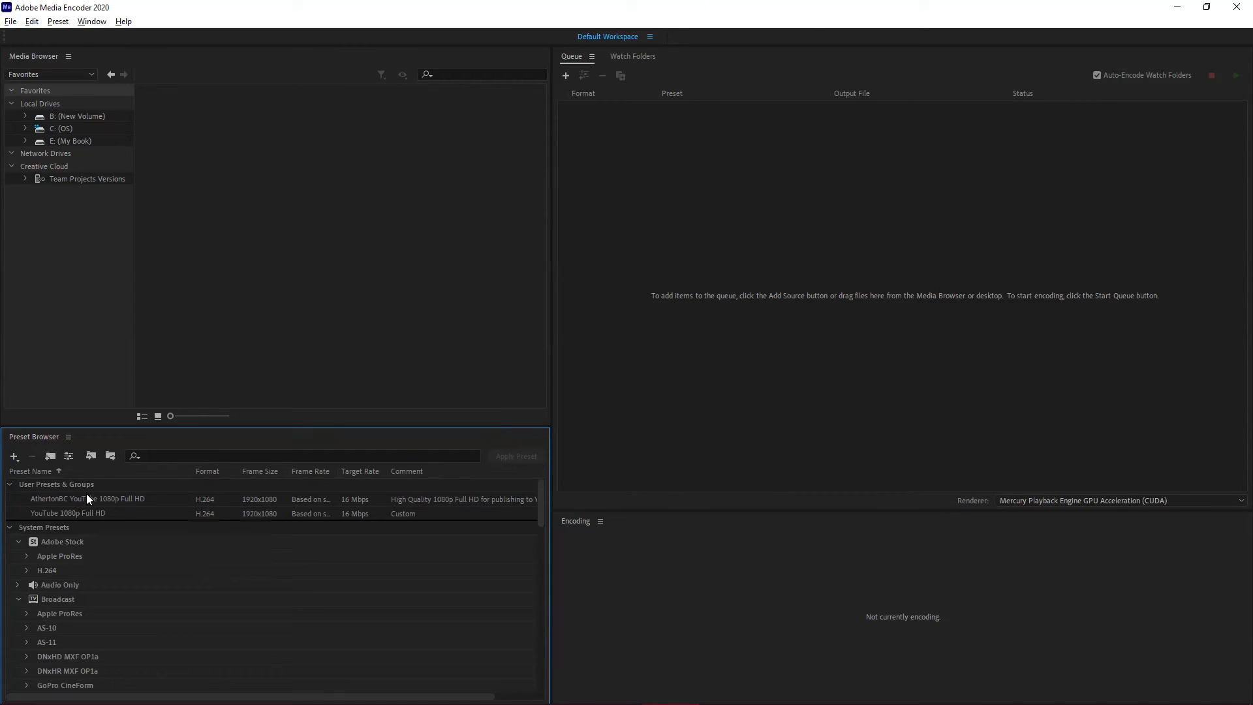
mouse_move(146, 540)
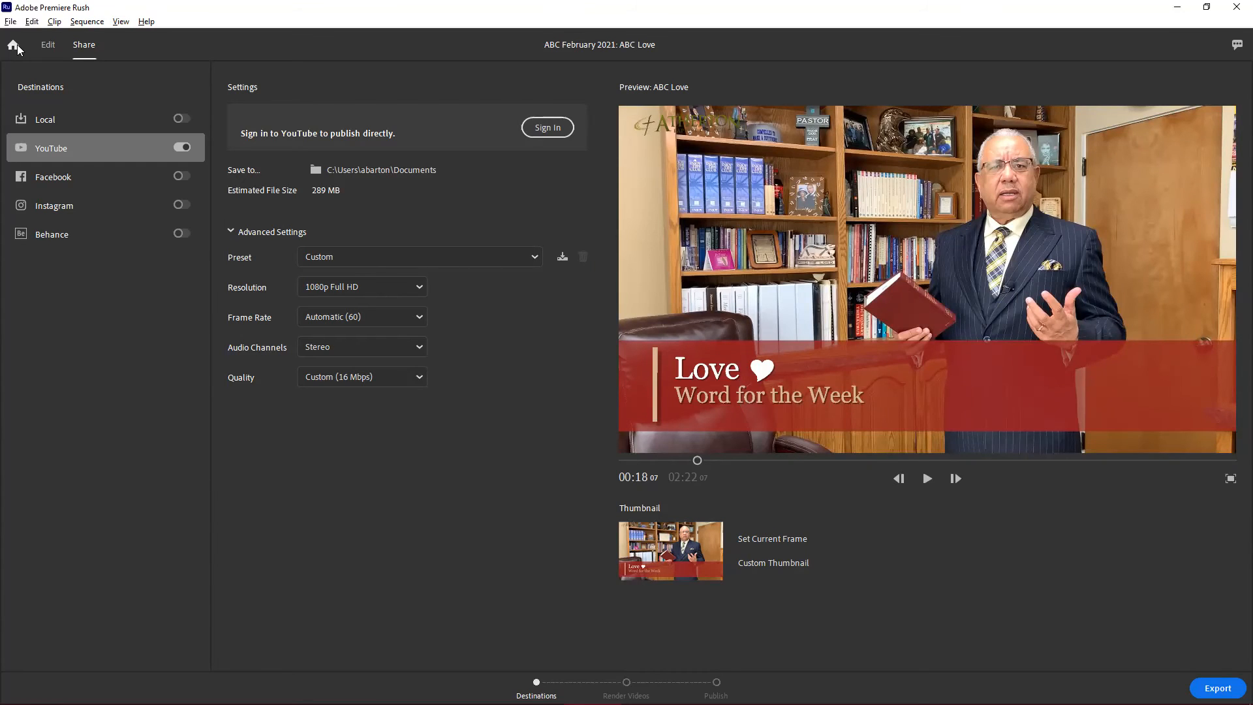
Return to the Premiere Rush home and reopen the ABC February 2021 project
left_click(13, 44)
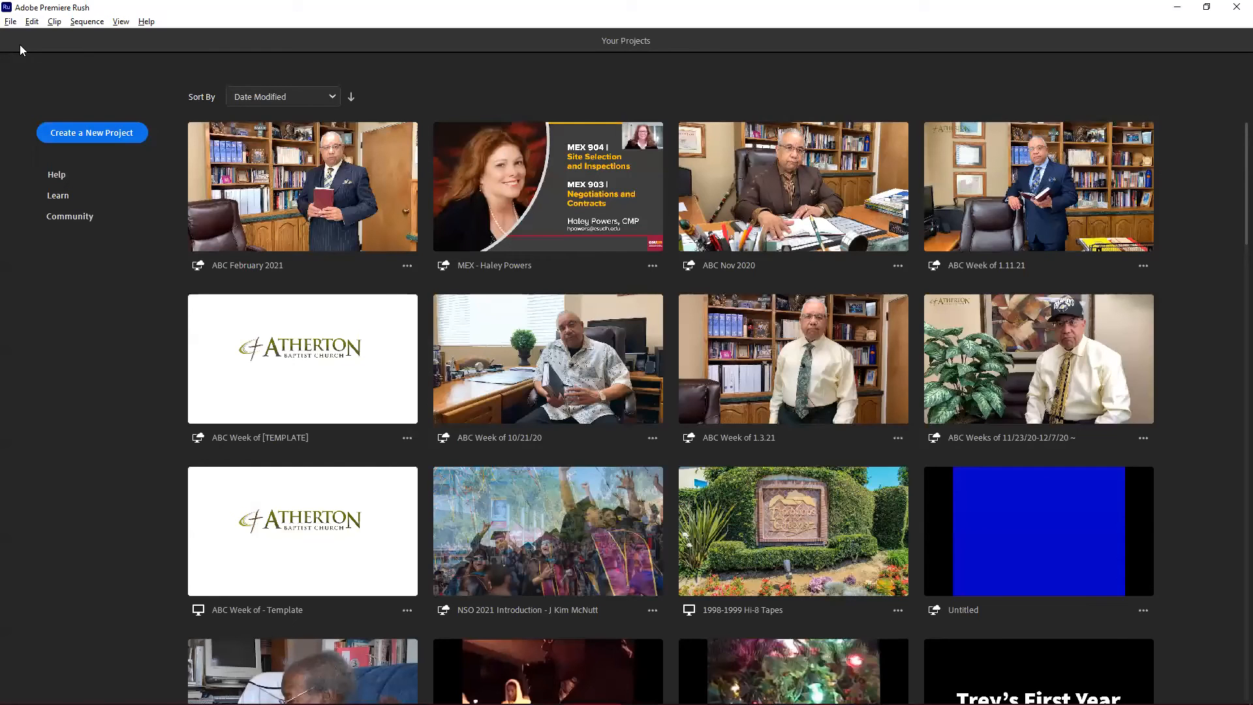
mouse_move(273, 181)
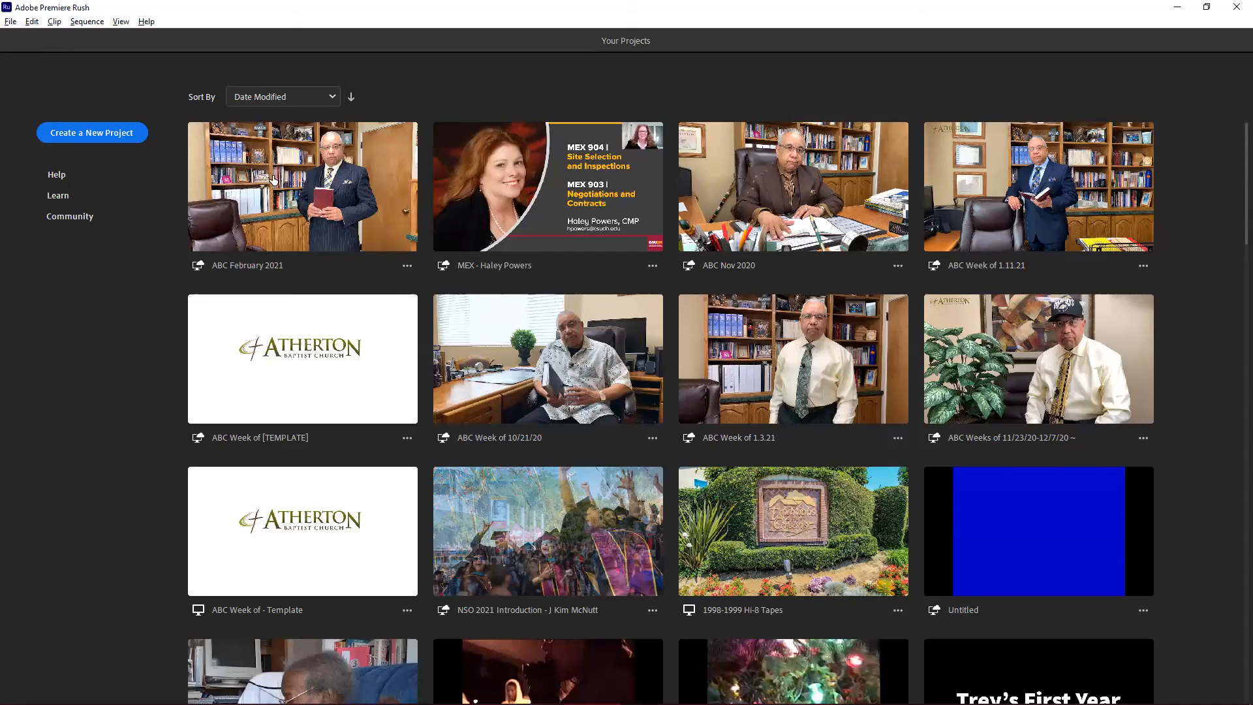
double_click(302, 185)
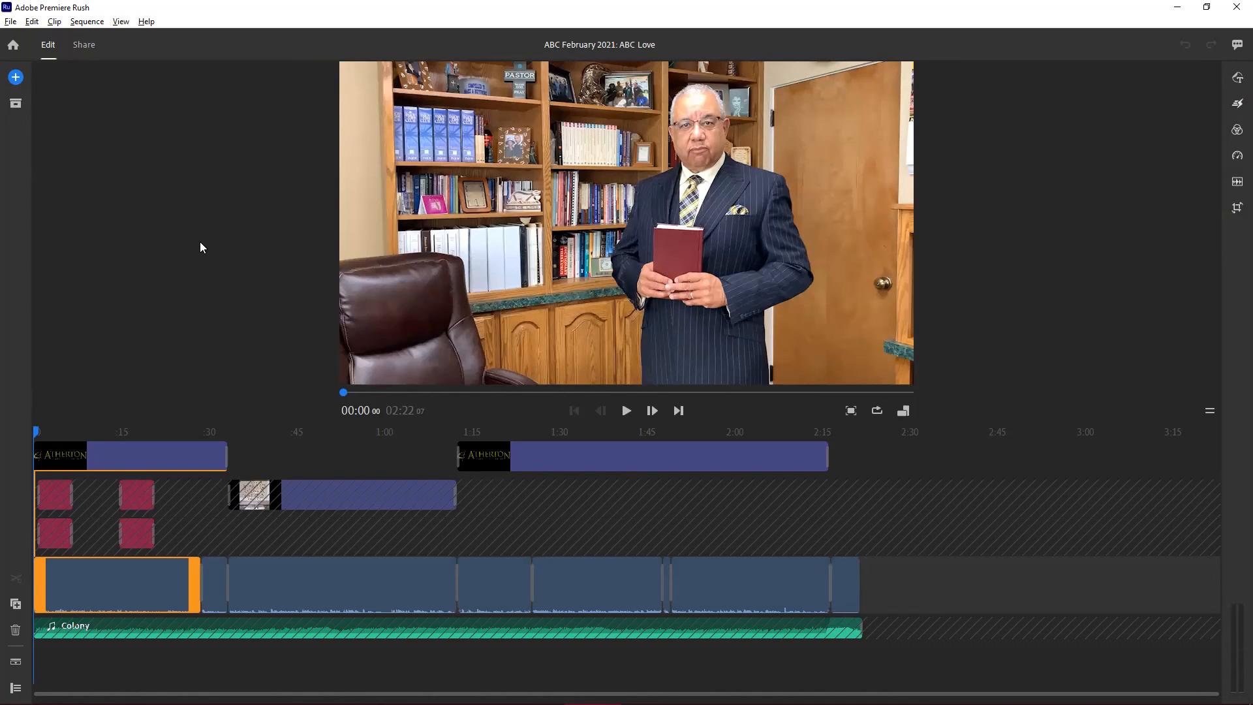
mouse_move(172, 209)
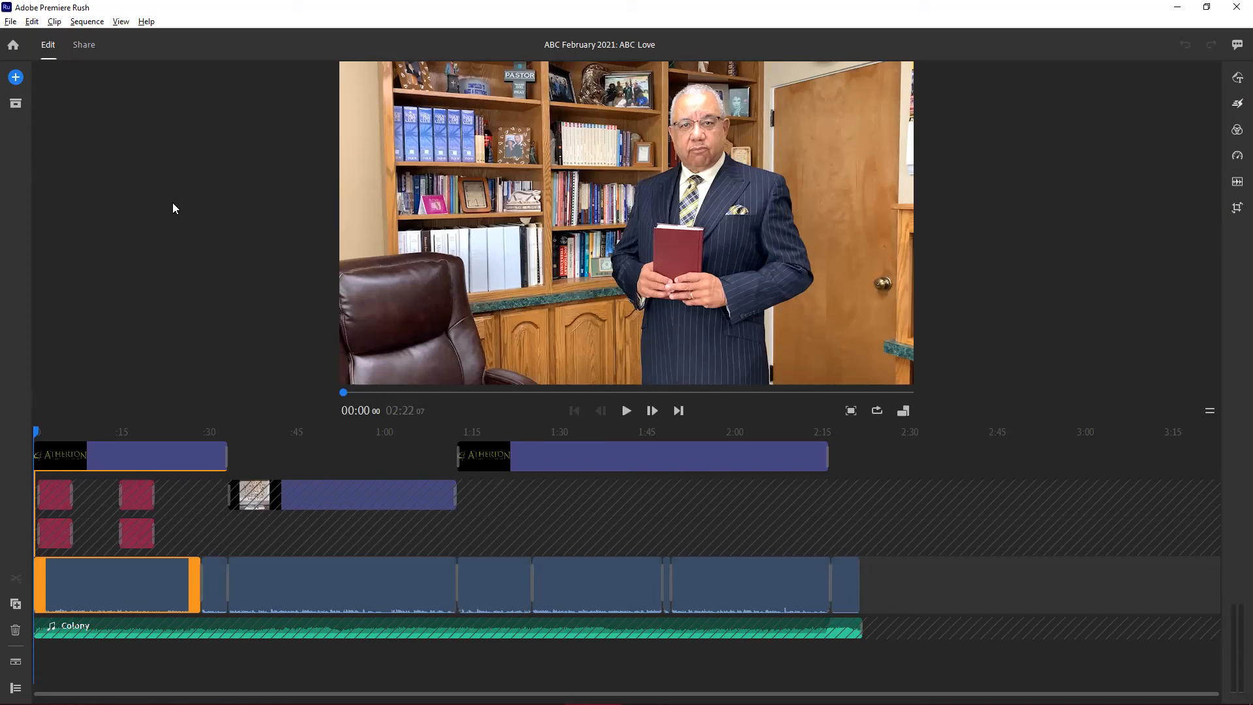
mouse_move(138, 184)
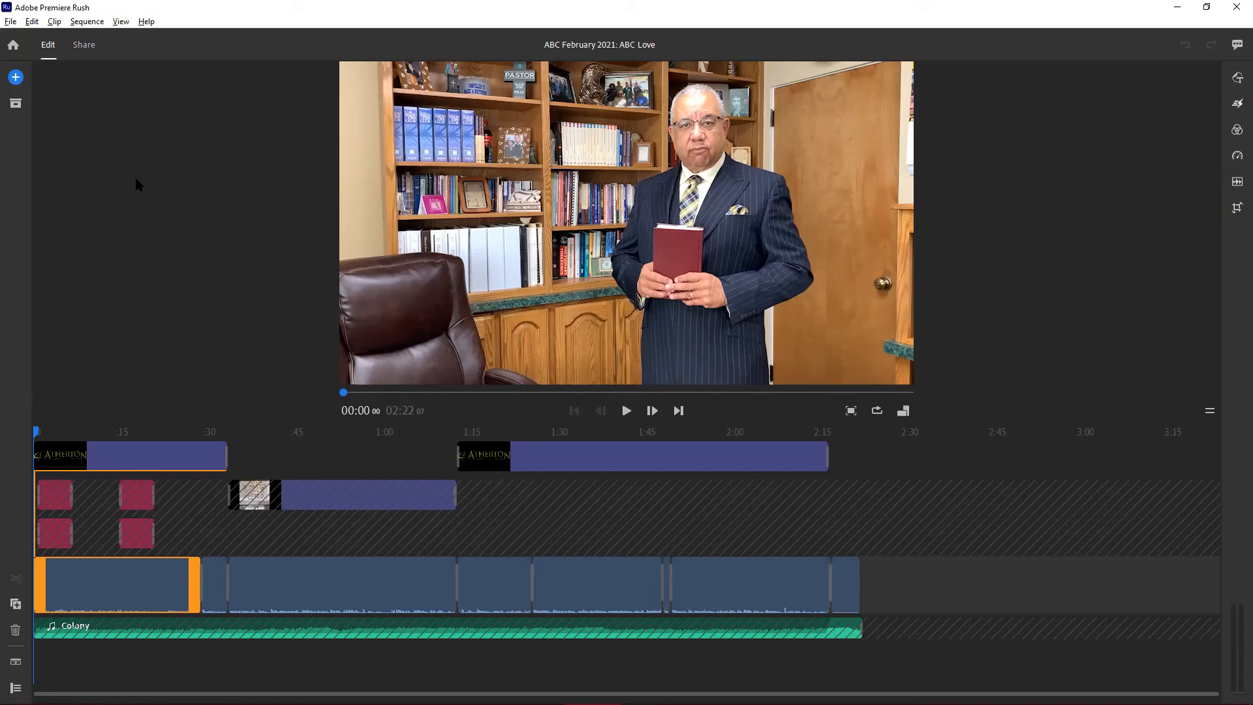
mouse_move(95, 76)
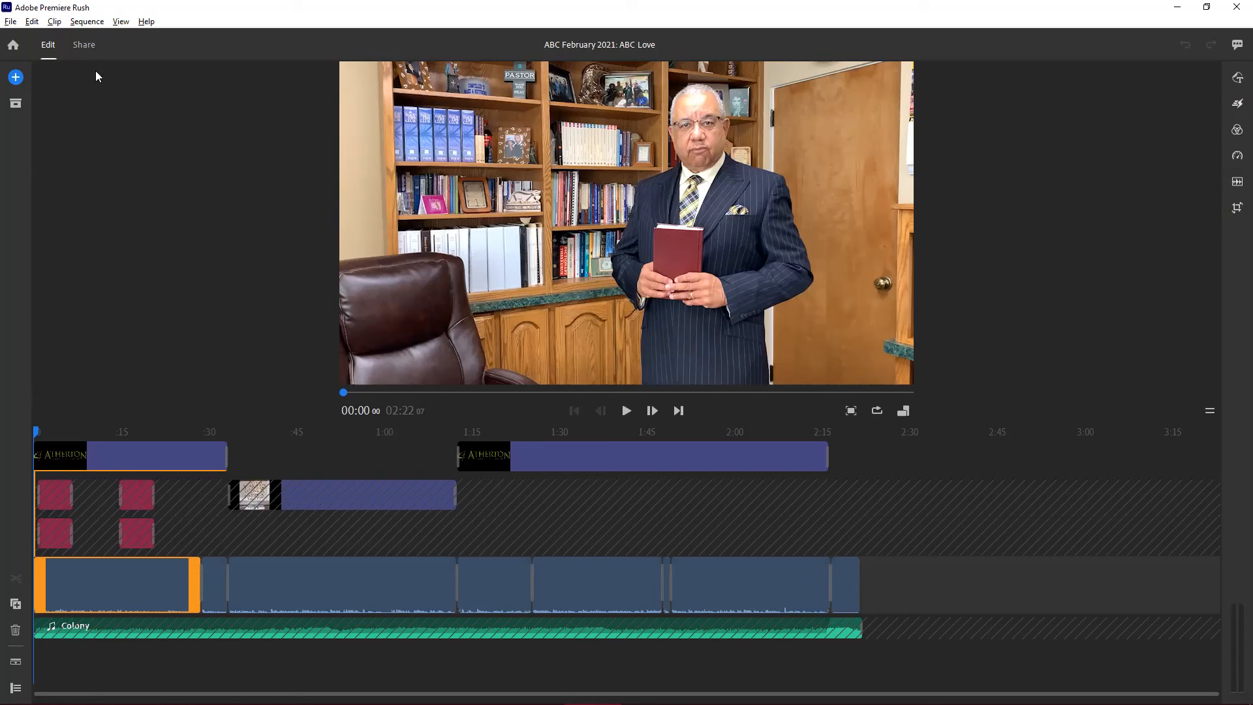
mouse_move(105, 65)
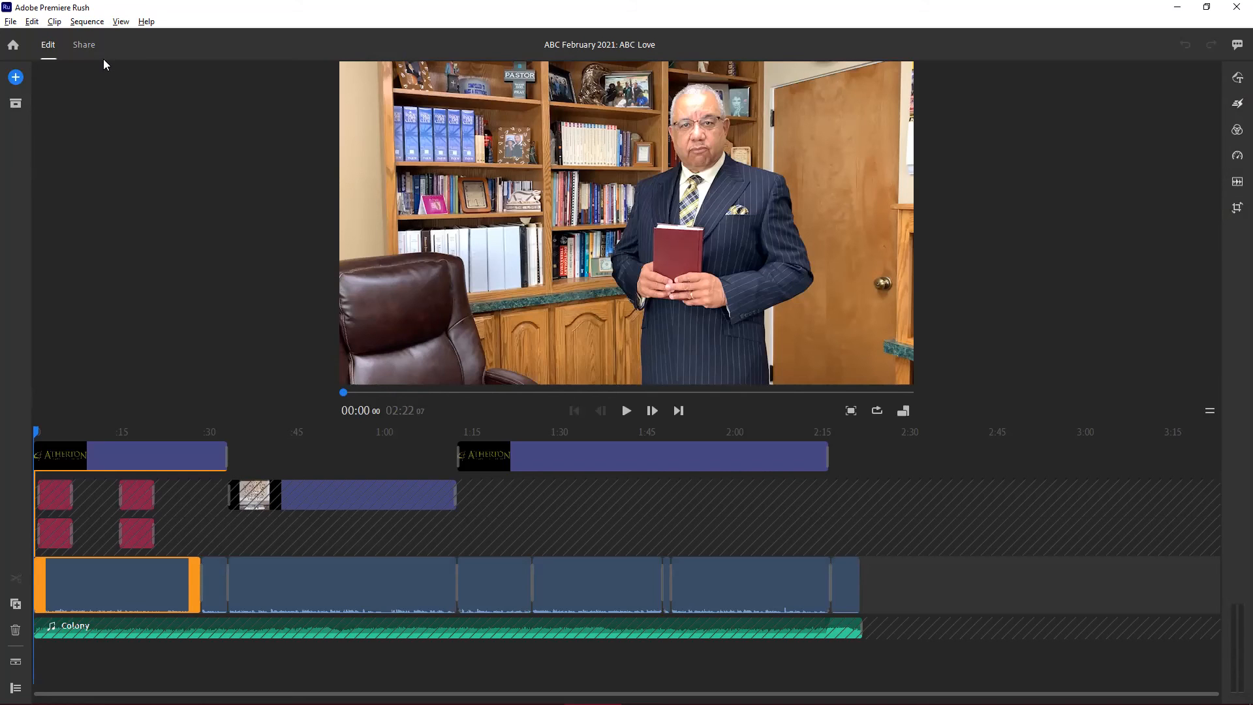
Show the Share settings, where YouTube is signed in as Atherton Baptist Church
left_click(84, 44)
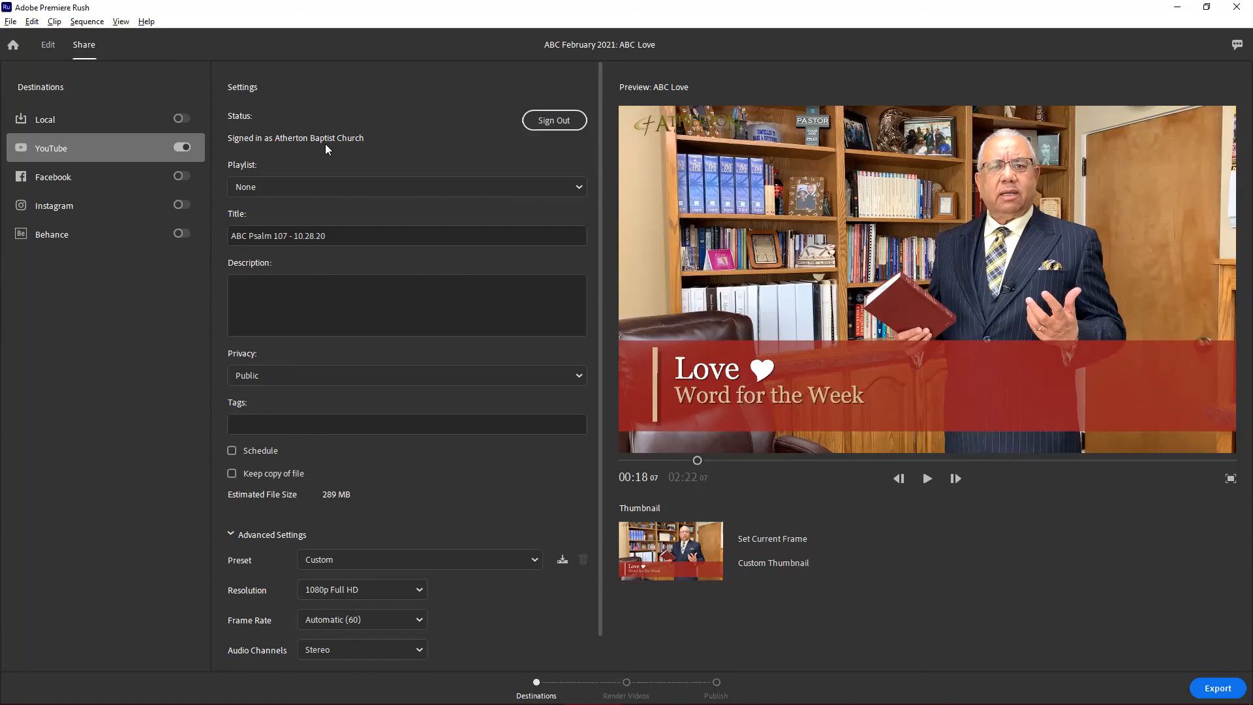
mouse_move(368, 154)
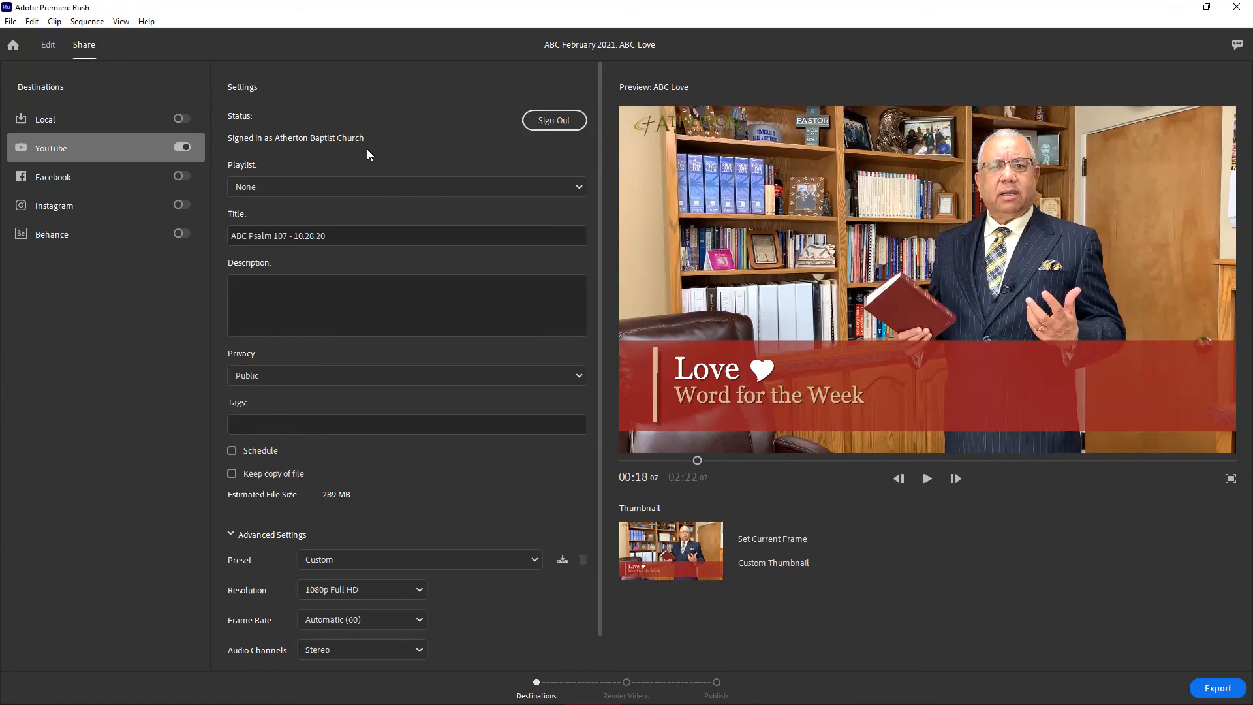